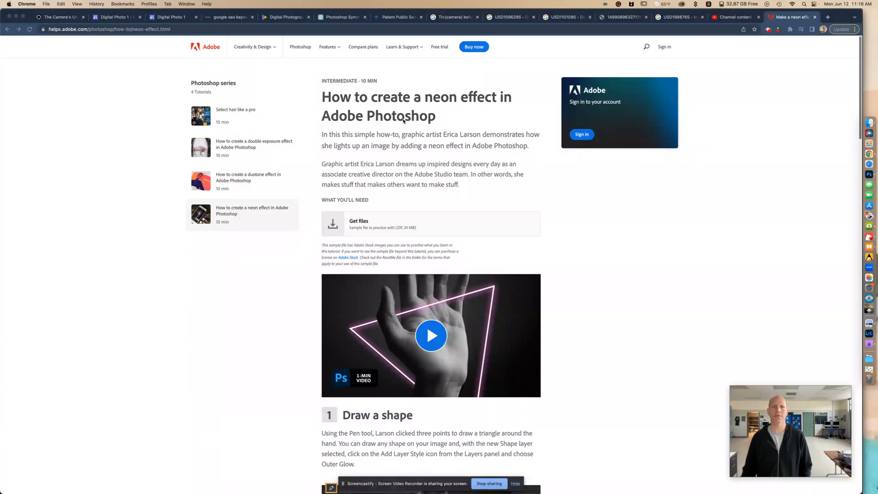
pyautogui.moveTo(430, 153)
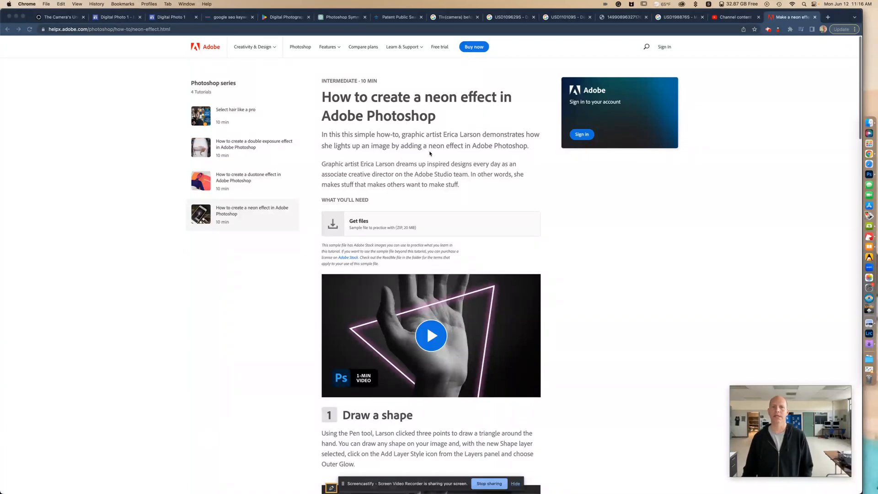
pyautogui.moveTo(586, 198)
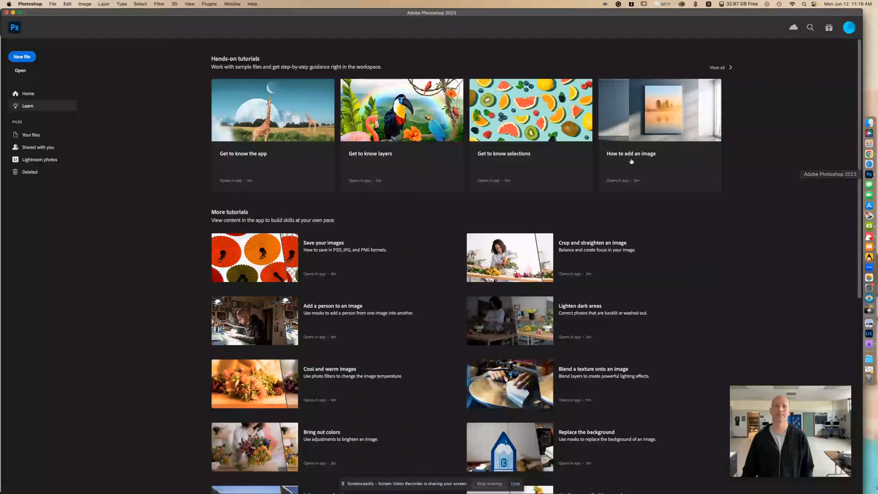
# Open the neon-effect.psd sample from the Home screen's file browser.
pyautogui.click(20, 71)
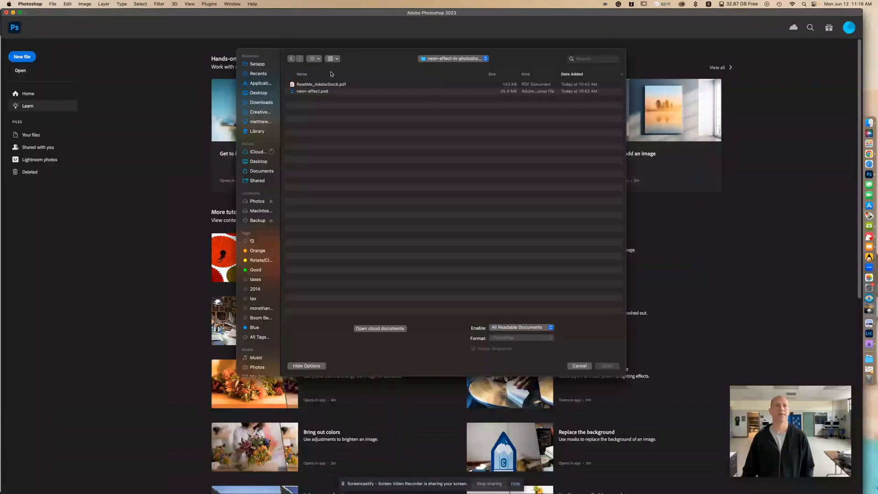
pyautogui.click(313, 91)
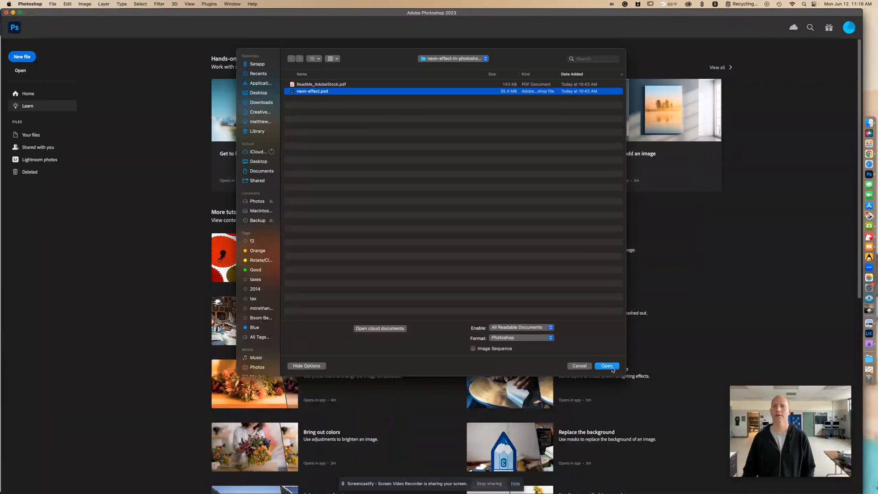
pyautogui.click(606, 365)
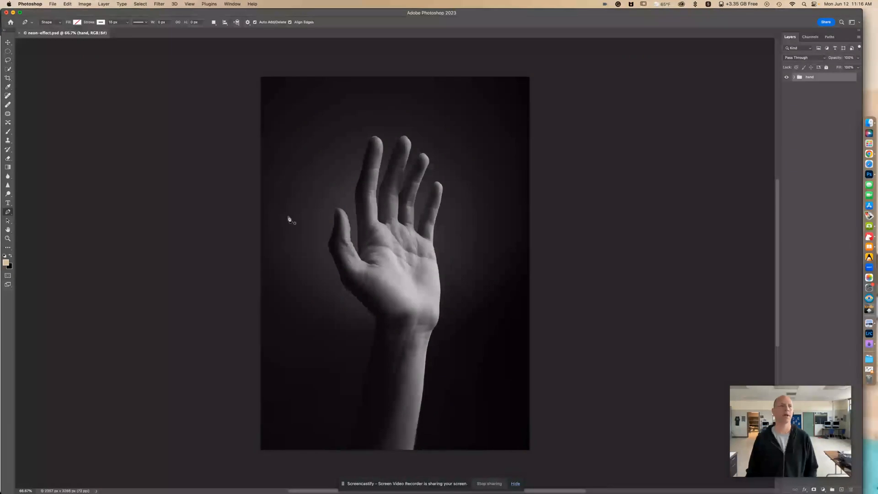
# Keep the Pen in Shape mode and set the shape's fill to None.
pyautogui.click(50, 22)
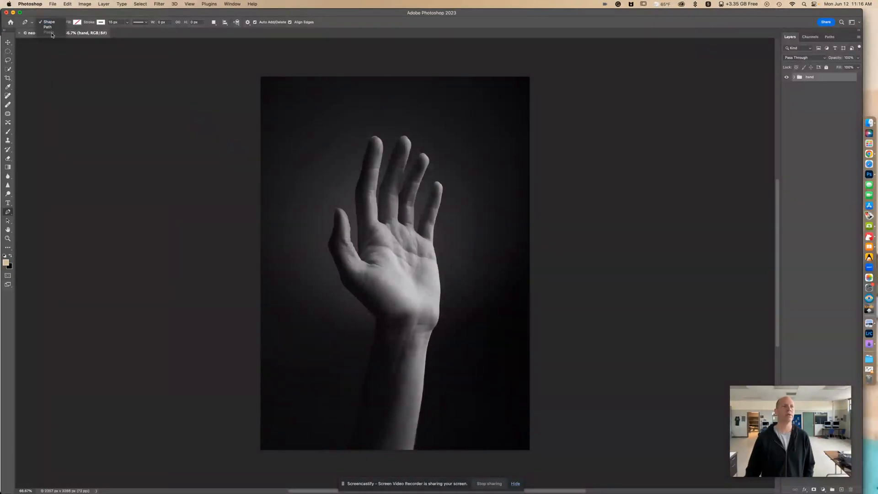
pyautogui.click(48, 21)
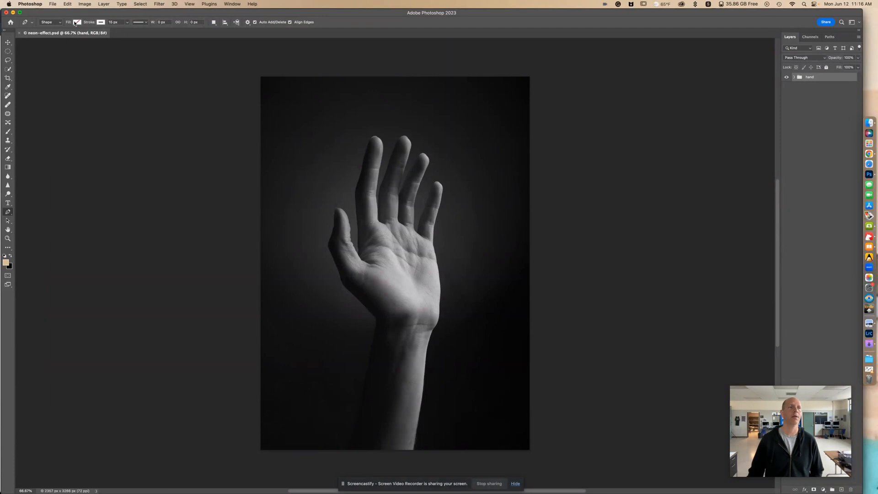
pyautogui.click(77, 22)
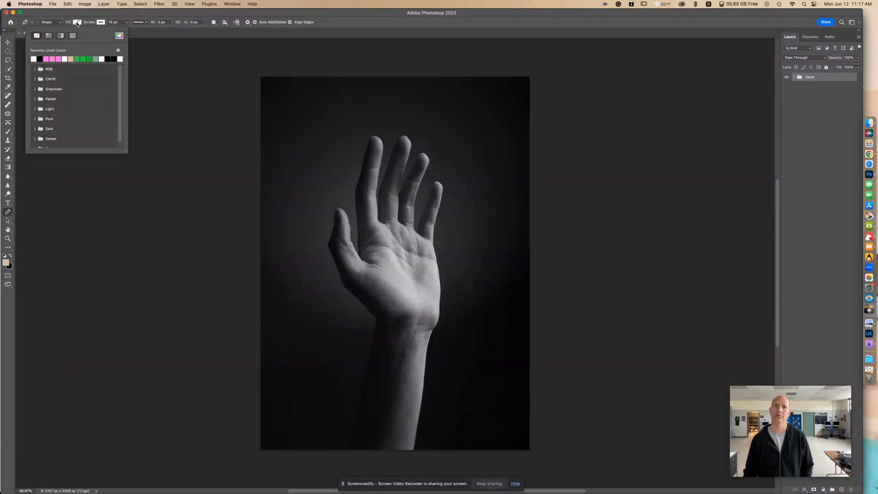
pyautogui.click(76, 22)
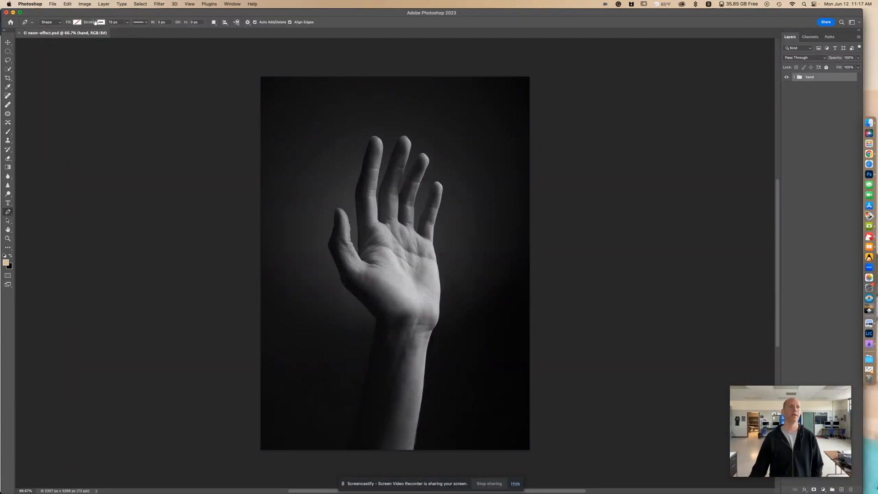
pyautogui.click(78, 22)
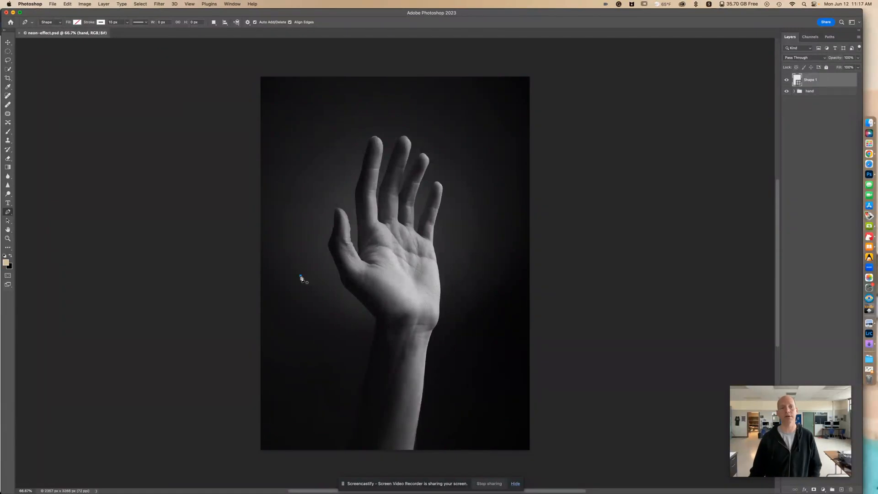
# Place triangle corners left of the palm, out past the fingers, and below the wrist.
pyautogui.moveTo(300, 276); pyautogui.dragTo(486, 199)
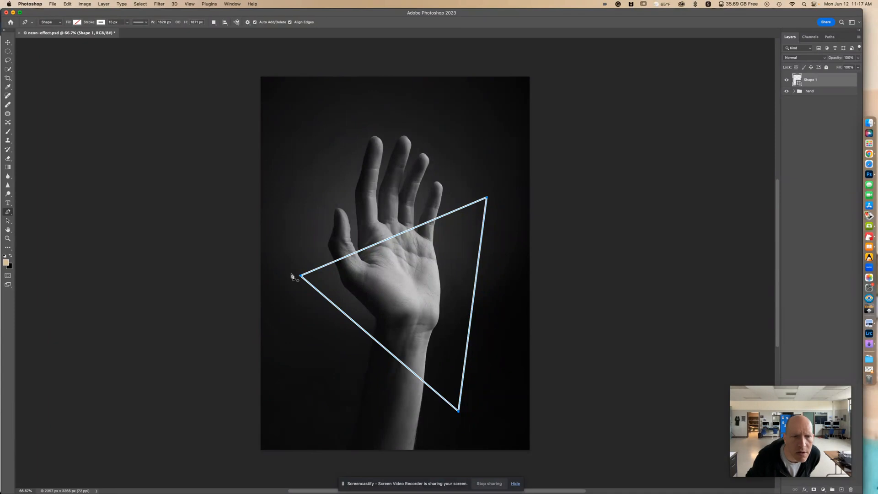
pyautogui.moveTo(483, 302)
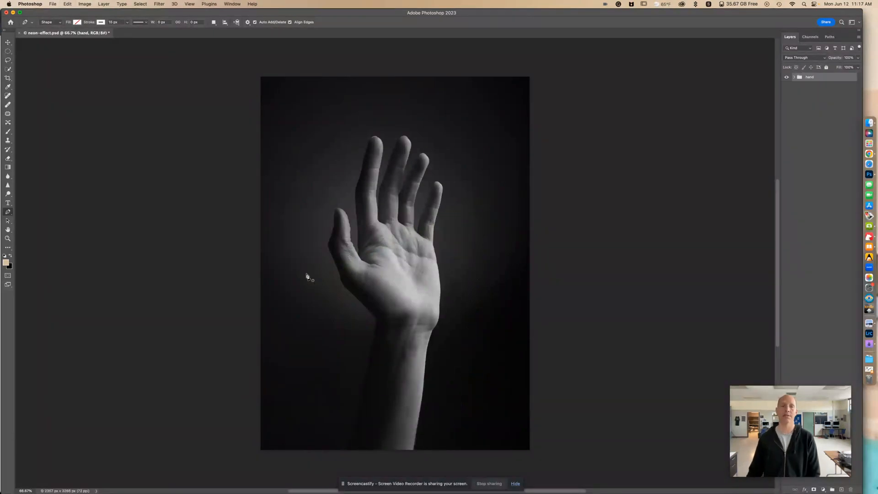
pyautogui.moveTo(306, 275); pyautogui.dragTo(461, 214)
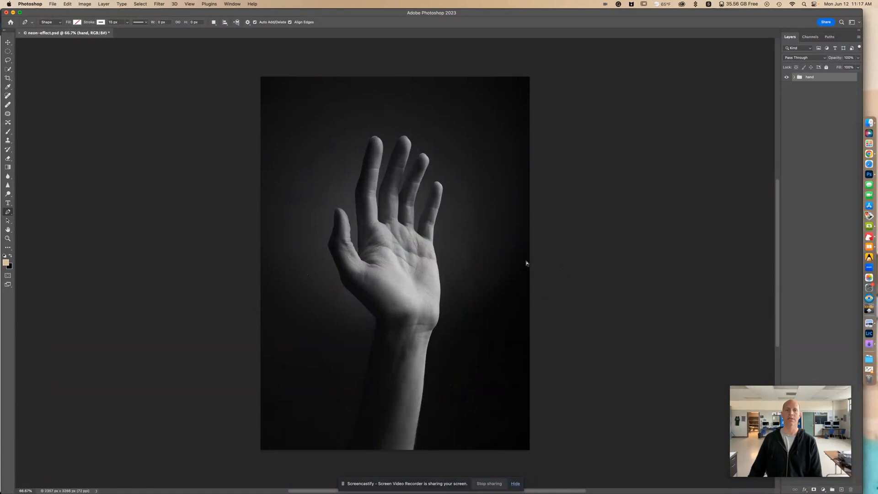
pyautogui.click(311, 245)
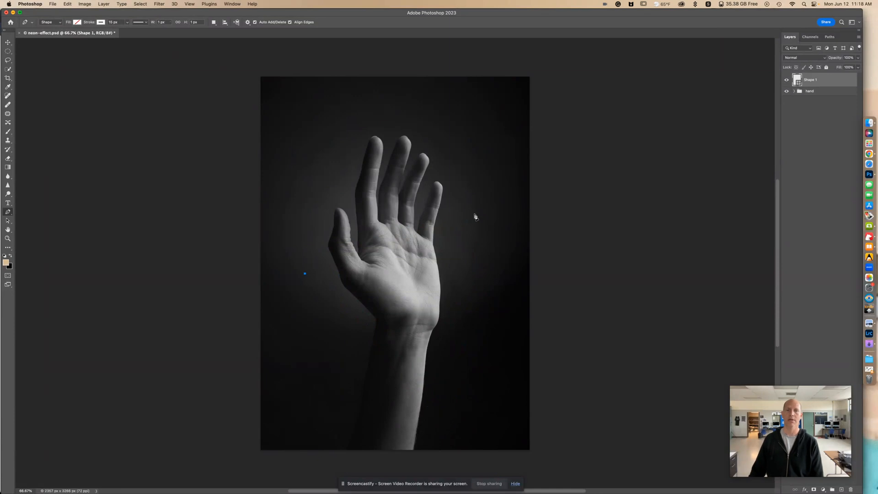
pyautogui.moveTo(303, 273); pyautogui.dragTo(472, 201)
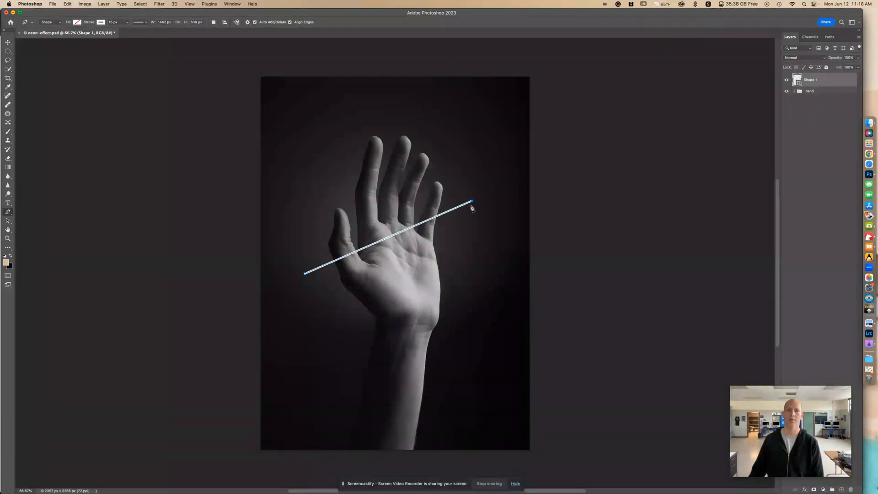
pyautogui.click(450, 419)
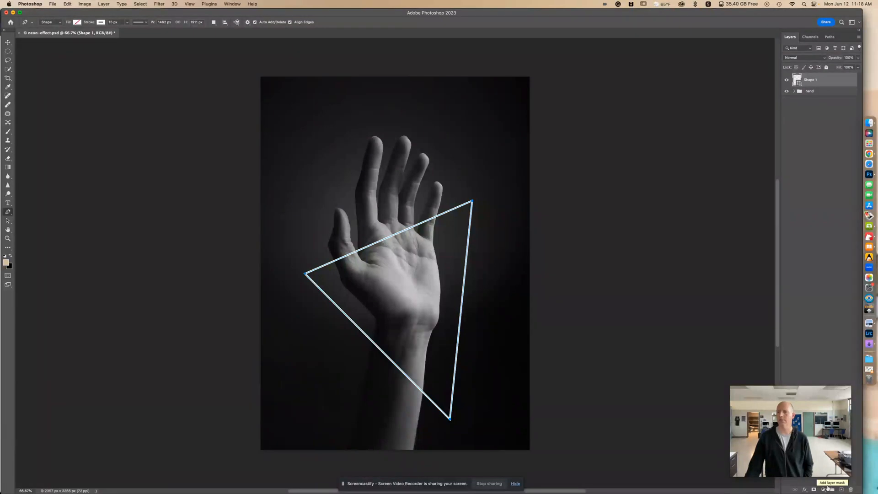
# Add an Outer Glow layer effect to the triangle and adjust its colour and opacity.
pyautogui.click(803, 489)
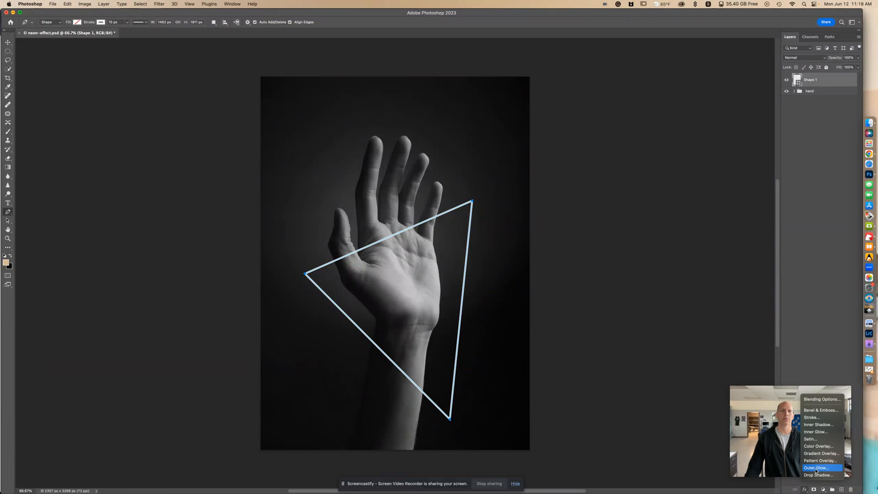
pyautogui.click(816, 467)
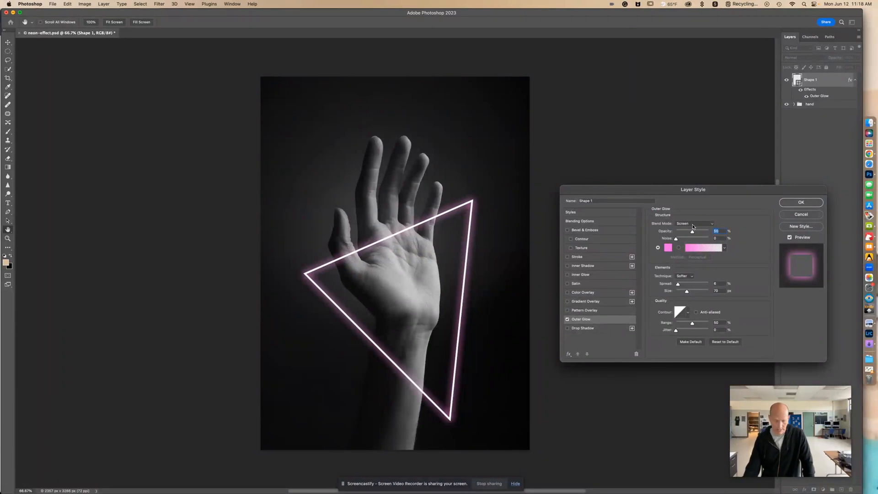
pyautogui.moveTo(693, 227)
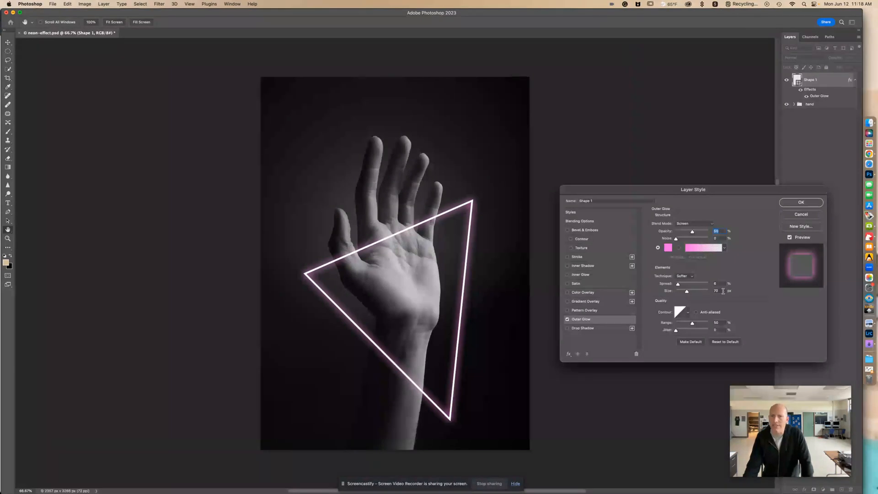
pyautogui.moveTo(716, 291)
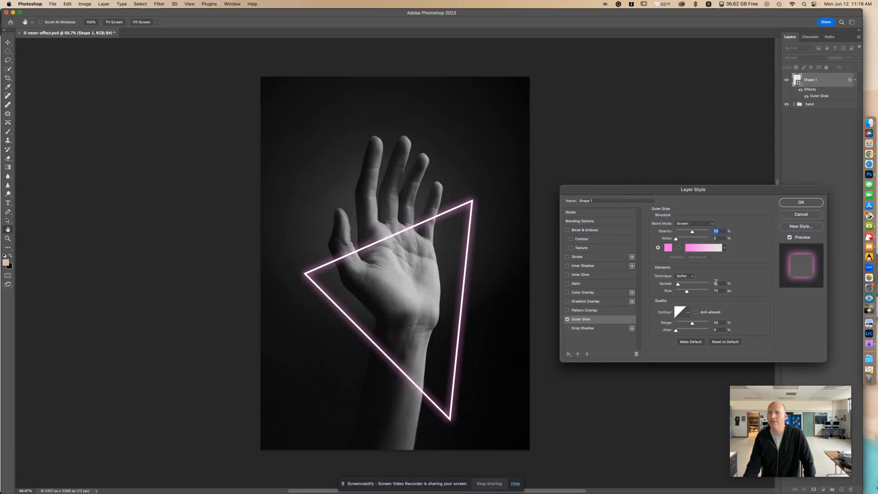
pyautogui.moveTo(719, 283)
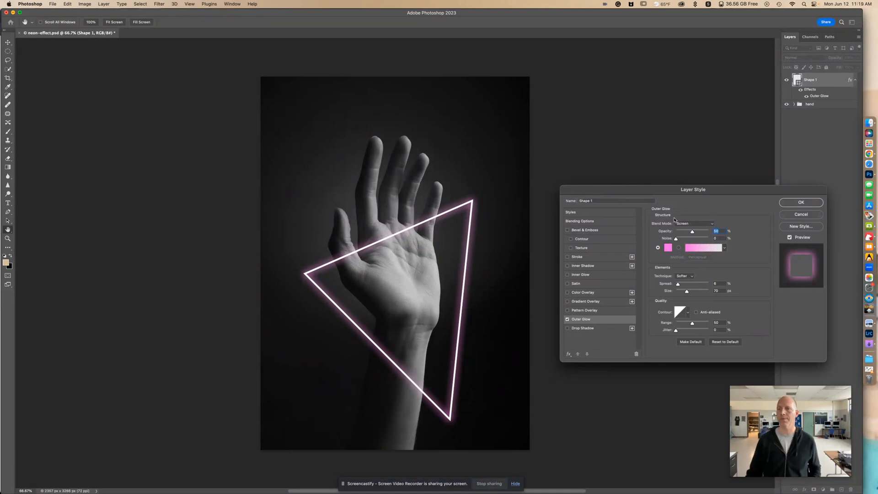
pyautogui.click(667, 248)
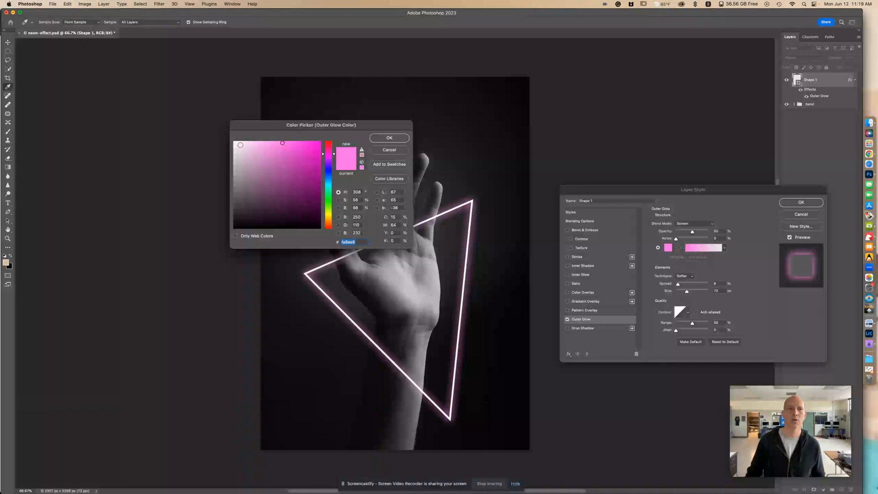
pyautogui.click(389, 138)
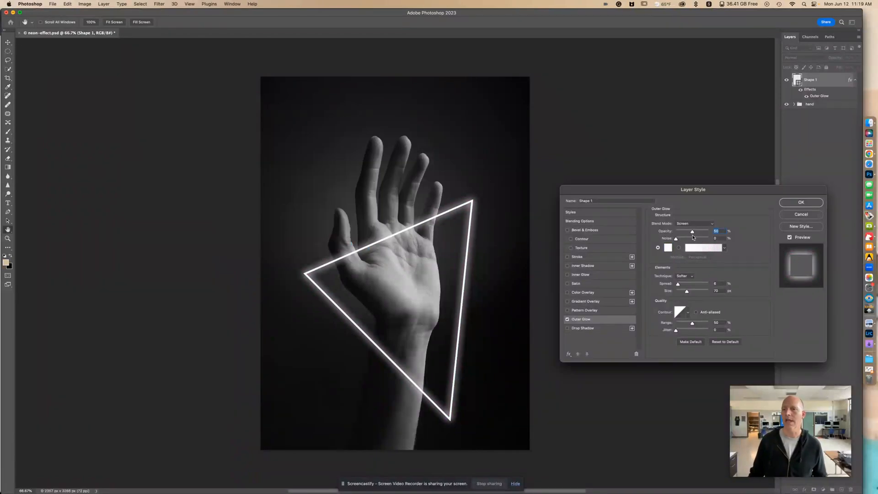
pyautogui.moveTo(692, 231); pyautogui.dragTo(675, 232)
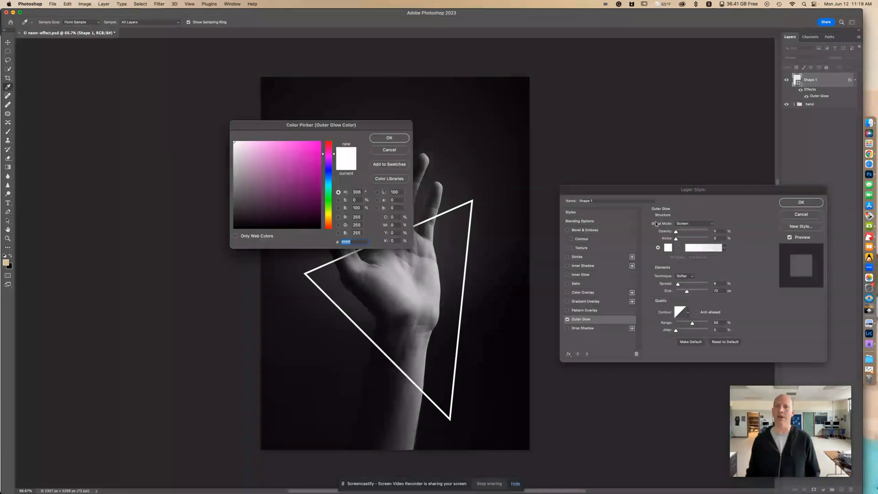
pyautogui.moveTo(670, 247)
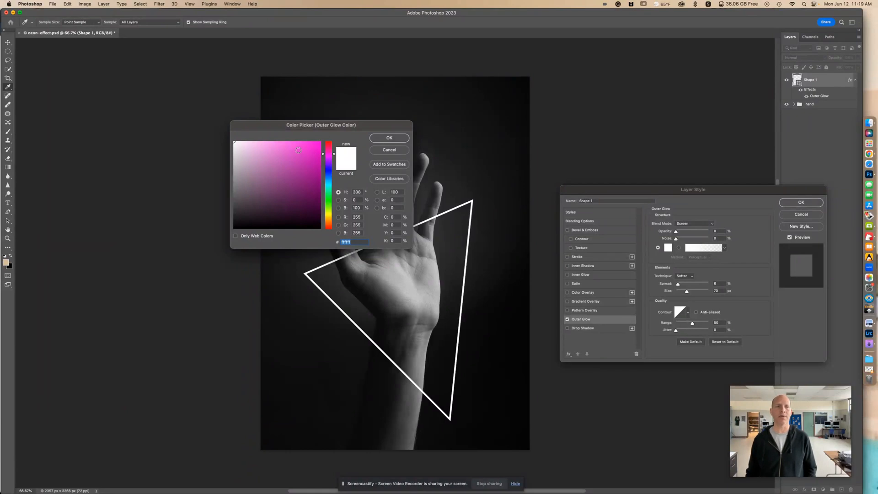
# Shift the outer glow colour to pink-purple and enable an Inner Glow effect.
pyautogui.click(279, 141)
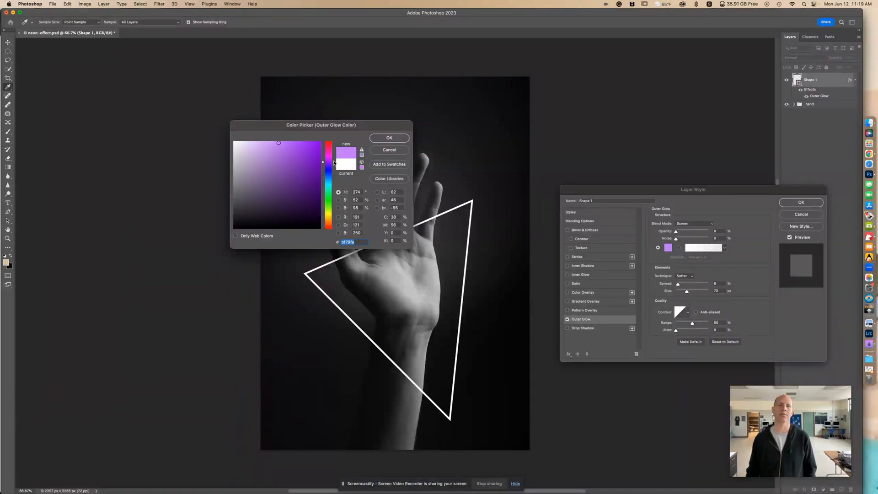
pyautogui.click(329, 155)
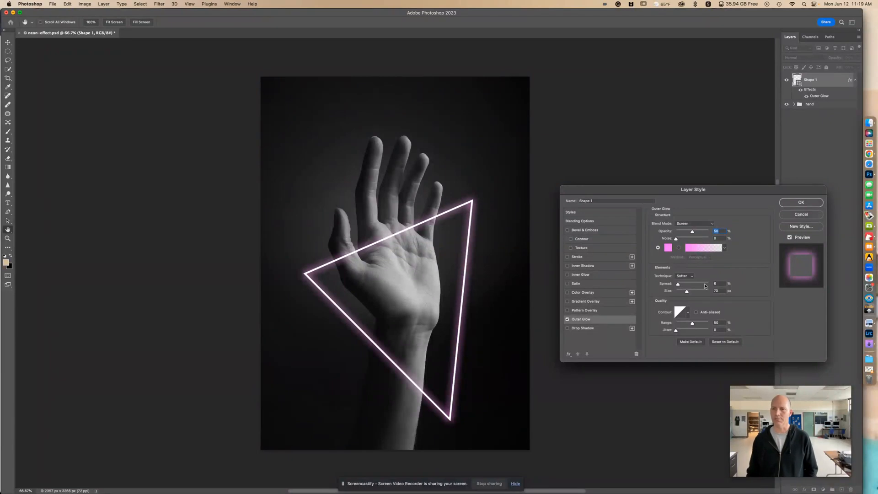
pyautogui.moveTo(712, 296)
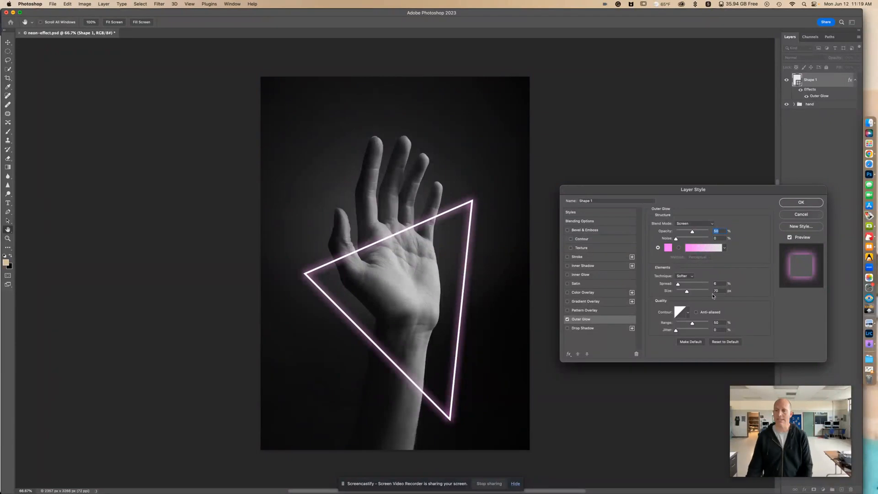
pyautogui.moveTo(712, 292)
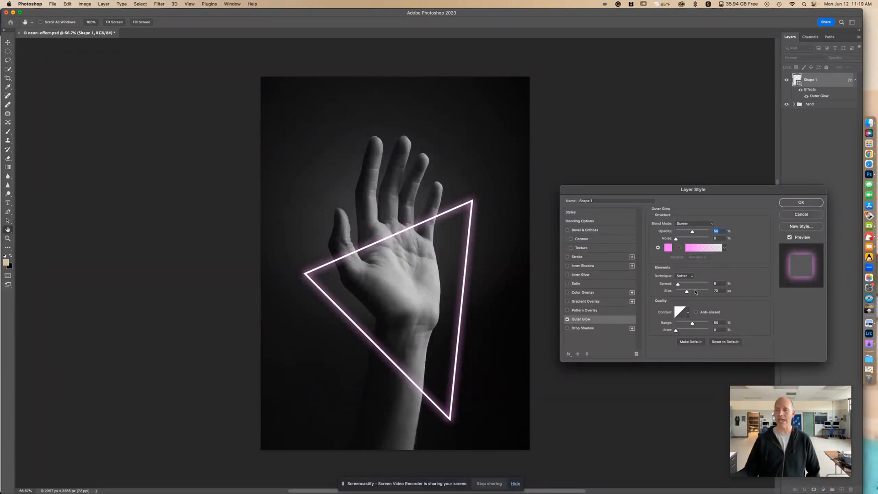
pyautogui.click(800, 202)
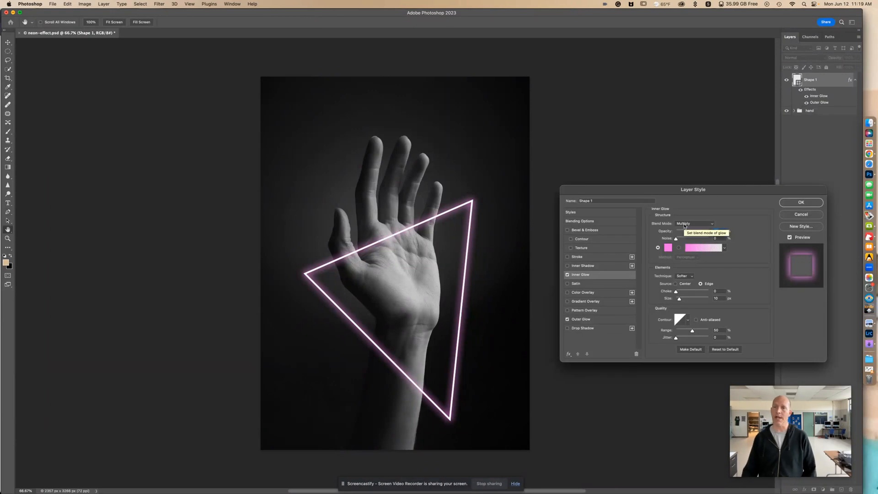
# Set the Inner Glow blend mode to Multiply.
pyautogui.click(694, 223)
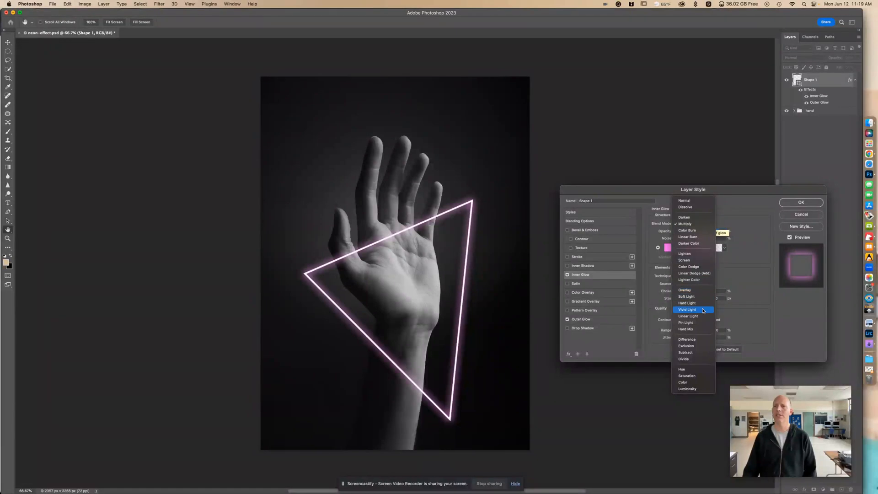
pyautogui.click(684, 259)
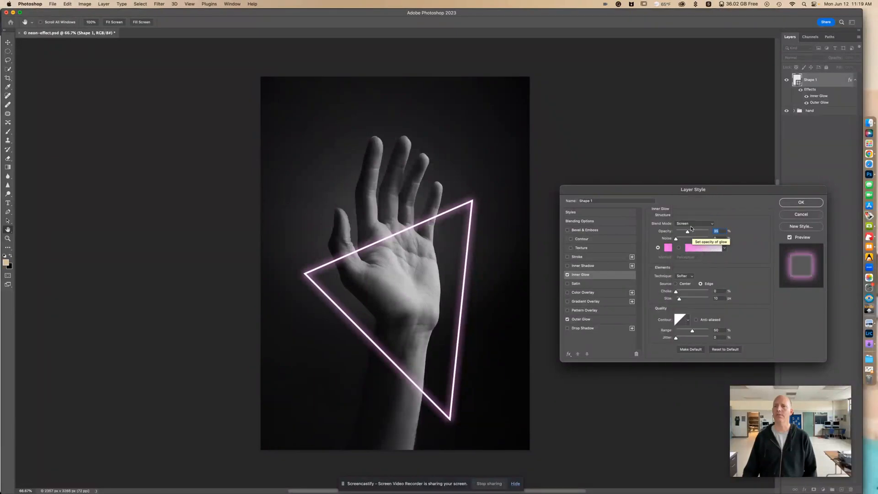
pyautogui.click(694, 223)
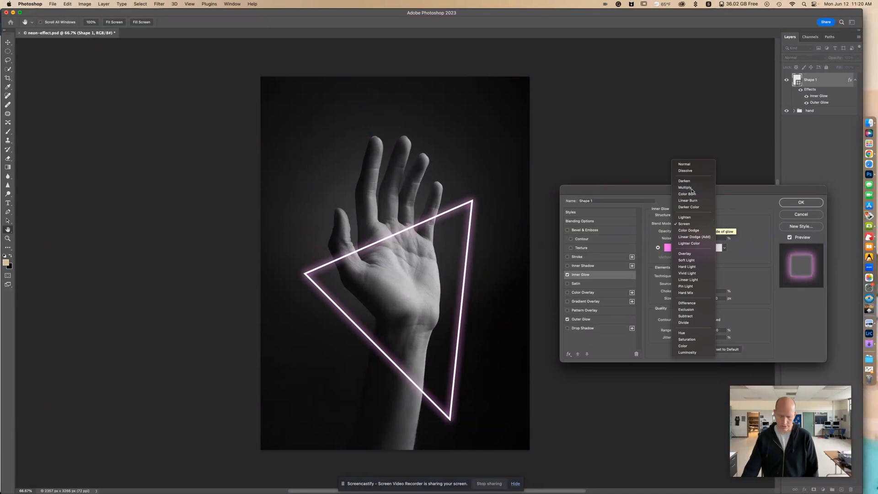
pyautogui.click(684, 186)
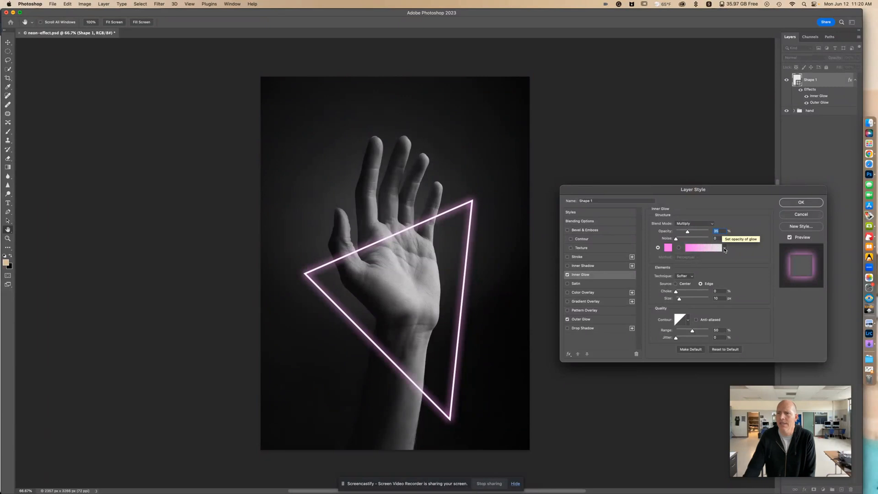
pyautogui.moveTo(709, 301)
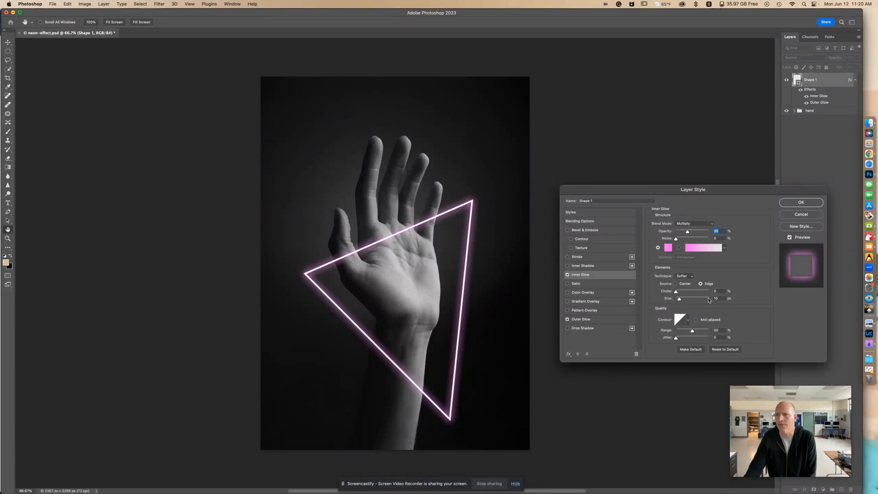
# Confirm a pink inner glow colour and apply the layer style.
pyautogui.click(667, 247)
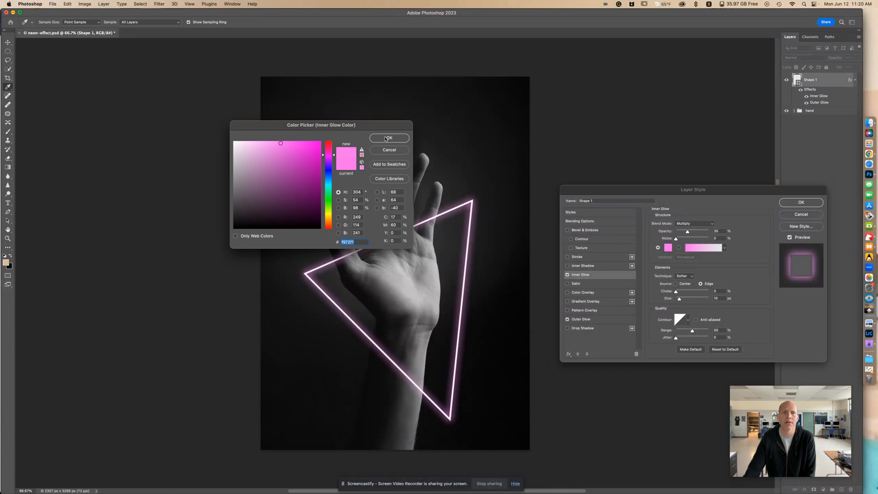
pyautogui.click(388, 138)
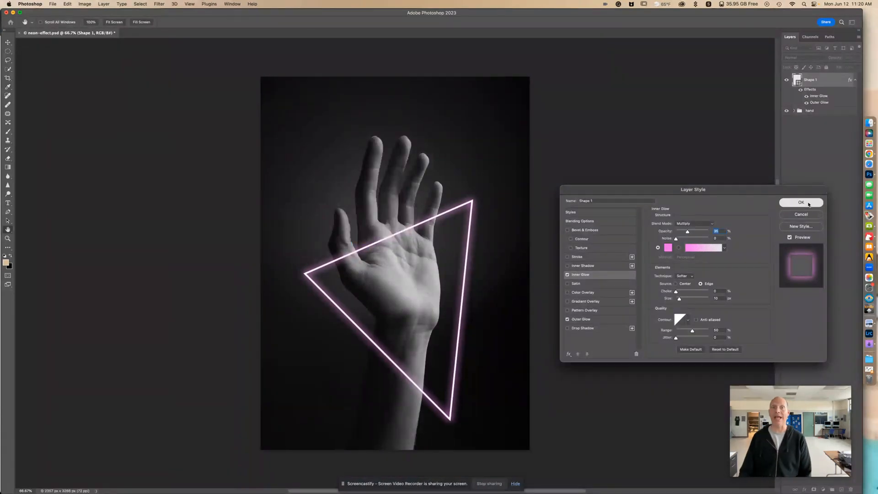
pyautogui.click(801, 202)
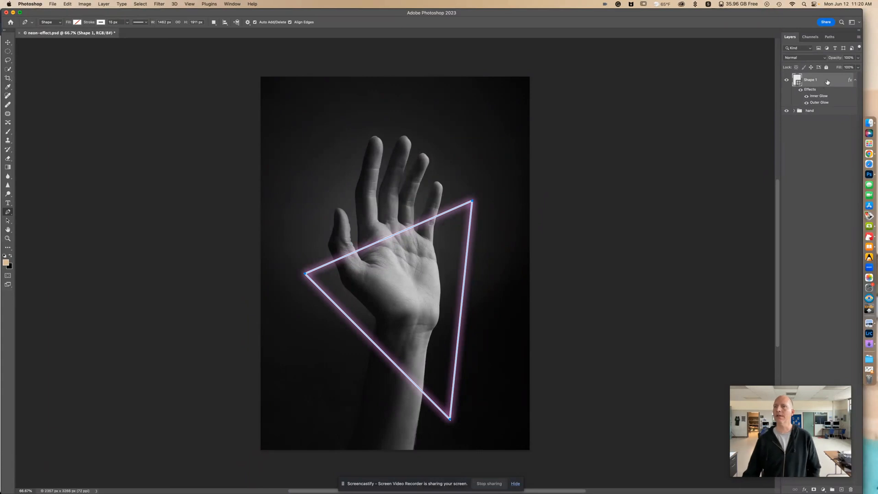
# Convert the Shape 1 triangle layer to a Smart Object from its context menu.
pyautogui.rightClick(811, 79)
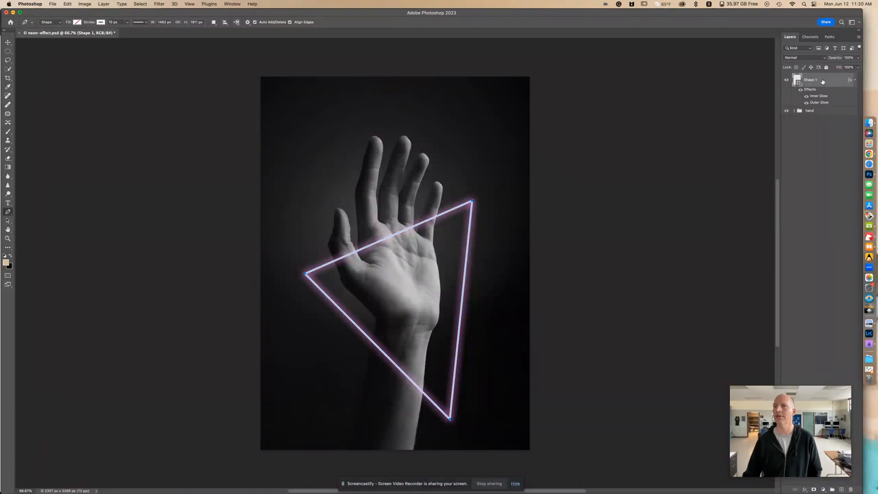
pyautogui.rightClick(810, 80)
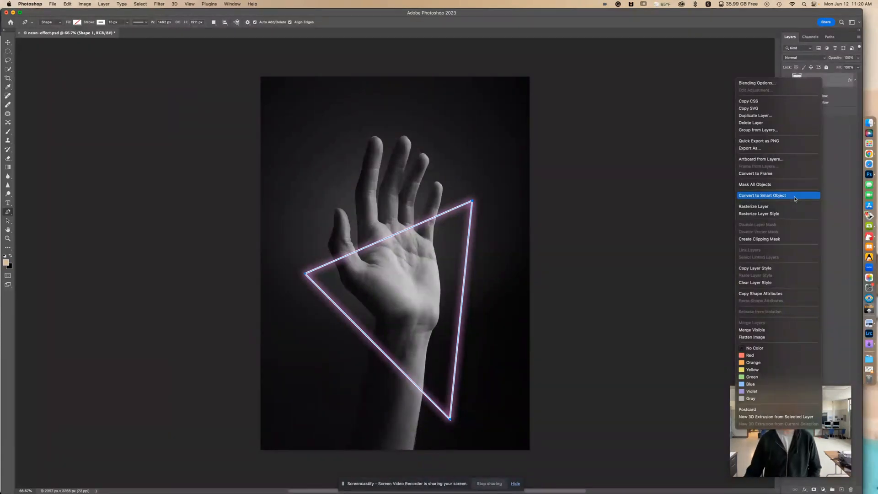
pyautogui.click(761, 196)
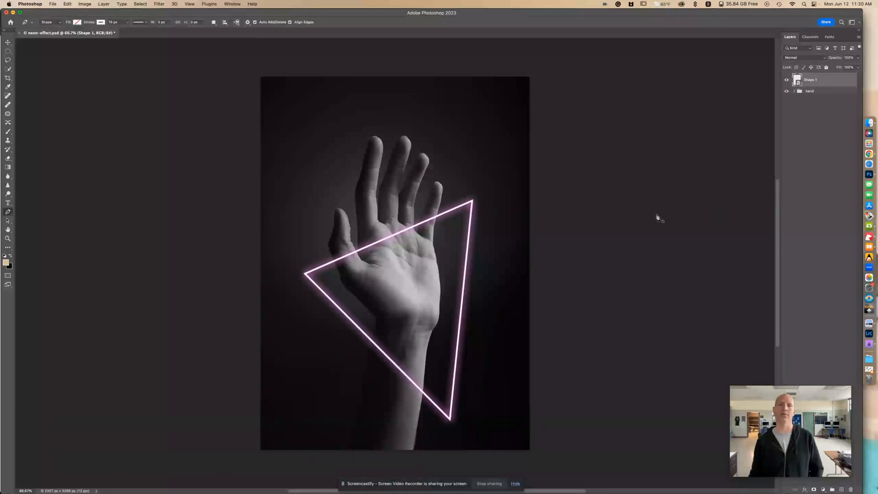
pyautogui.moveTo(392, 237)
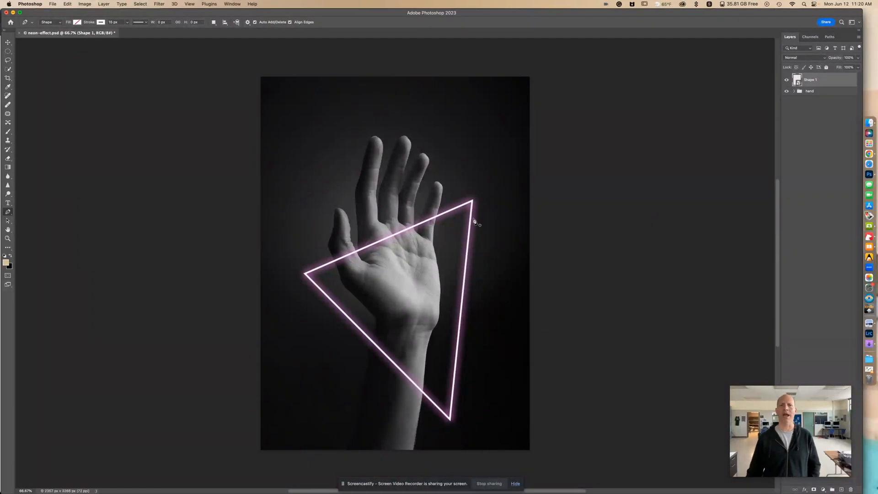
pyautogui.moveTo(345, 256)
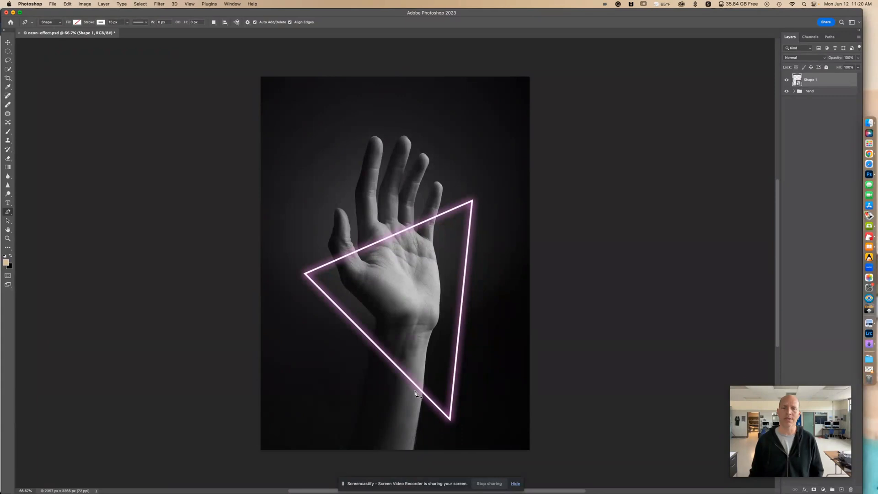
pyautogui.moveTo(415, 385)
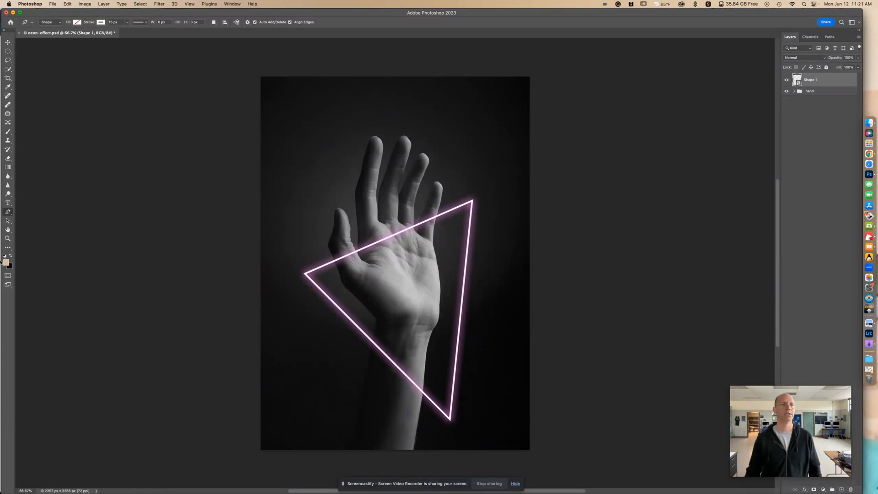
# Zoom in where the triangle crosses the palm and dismiss the Color Picker.
pyautogui.click(8, 239)
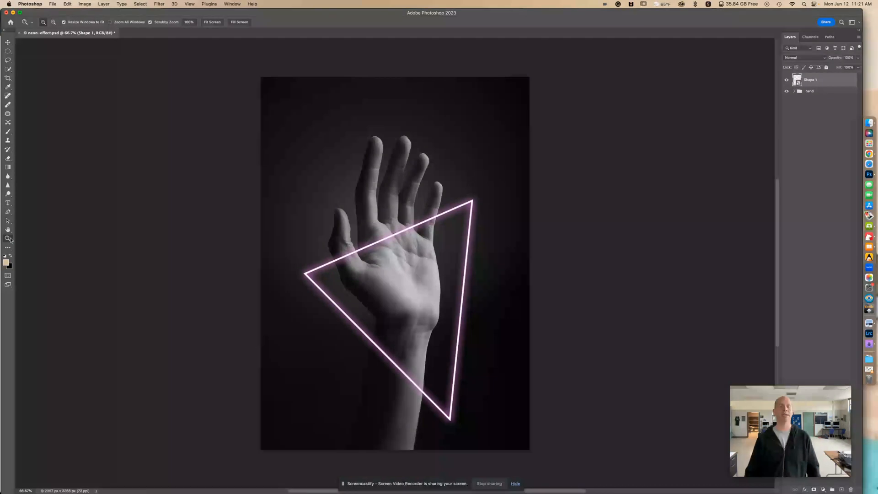
pyautogui.moveTo(8, 238)
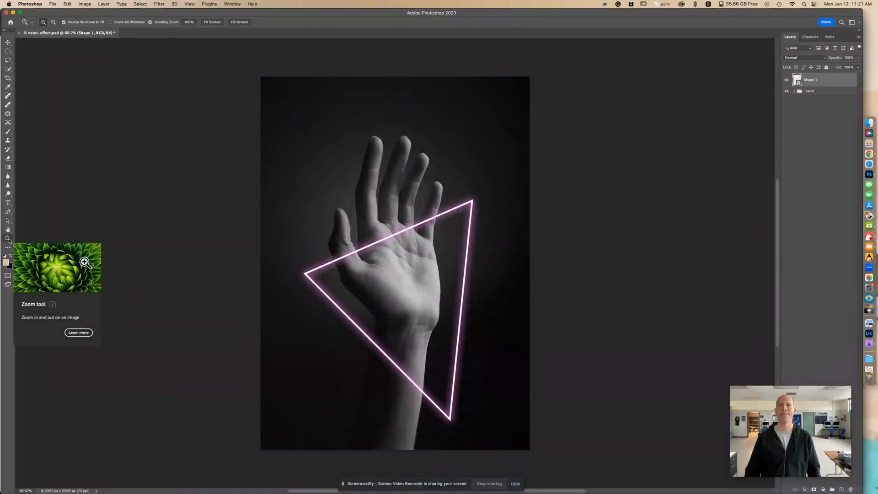
pyautogui.click(340, 256)
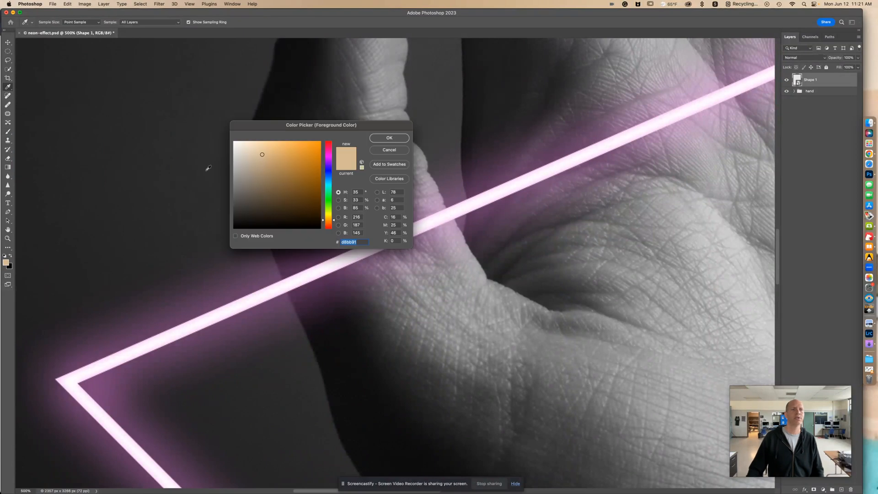
pyautogui.click(389, 138)
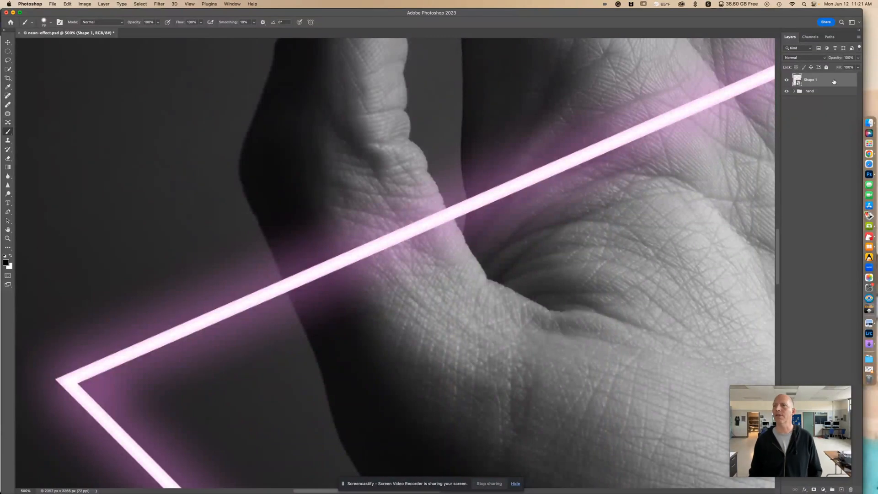
pyautogui.moveTo(720, 146)
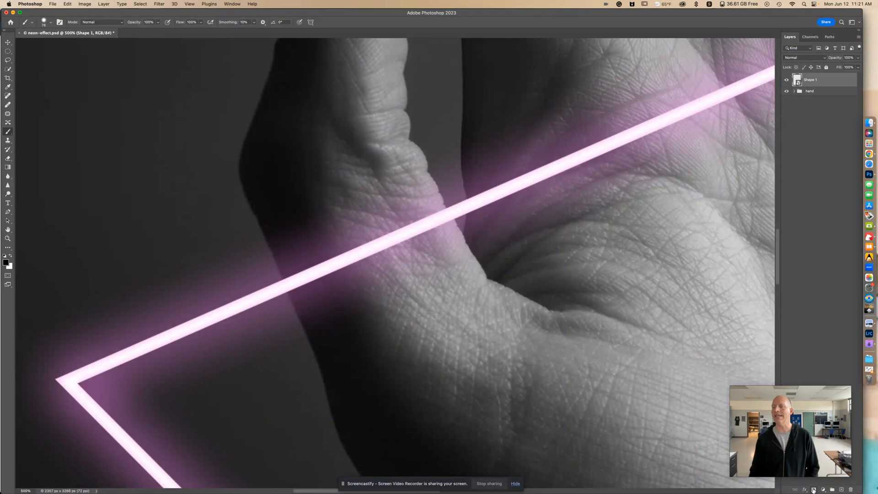
pyautogui.moveTo(813, 488)
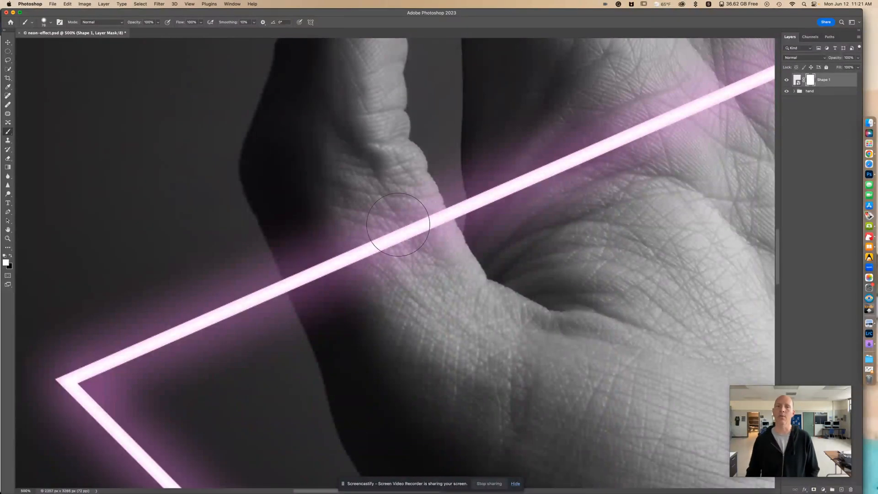
pyautogui.moveTo(337, 249)
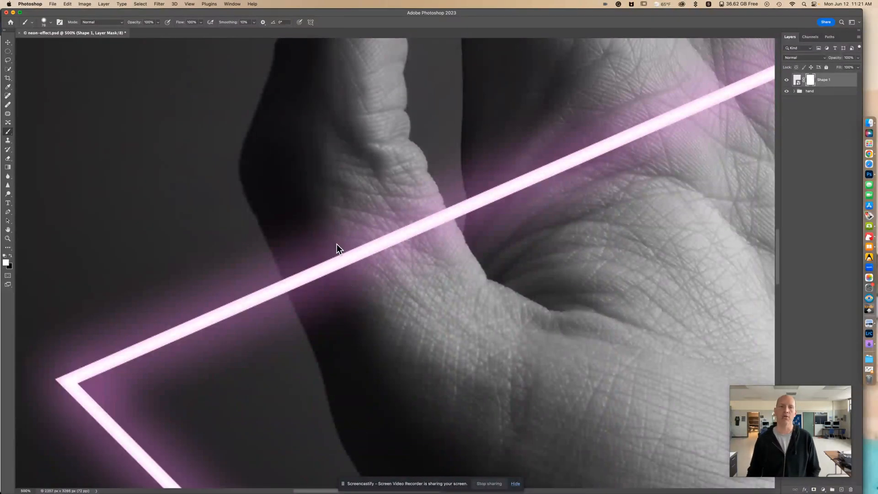
pyautogui.moveTo(234, 144)
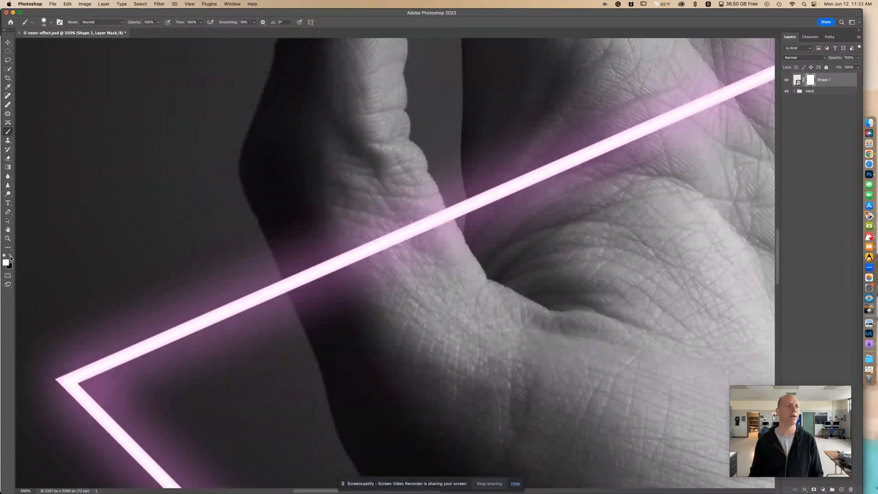
# Adjust the brush Hardness slider back and forth, settling at about 40%.
pyautogui.click(49, 22)
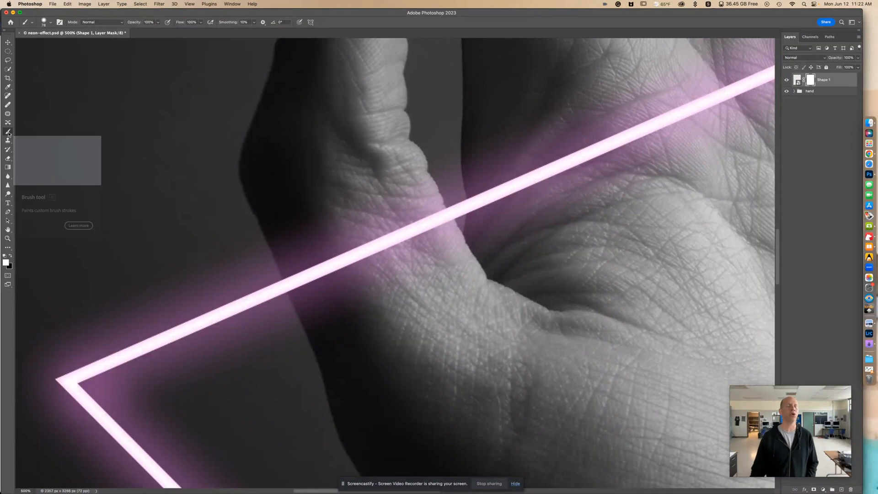
pyautogui.click(44, 22)
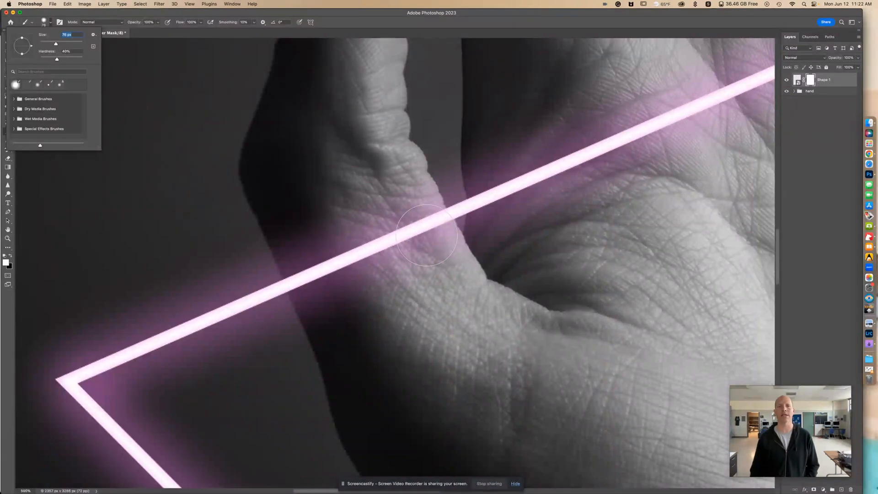
pyautogui.moveTo(56, 60); pyautogui.dragTo(58, 60)
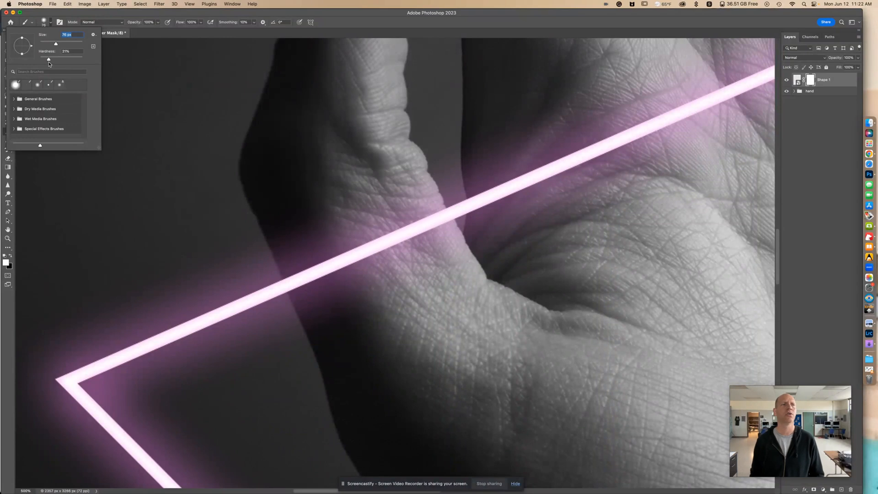
pyautogui.moveTo(49, 60); pyautogui.dragTo(56, 59)
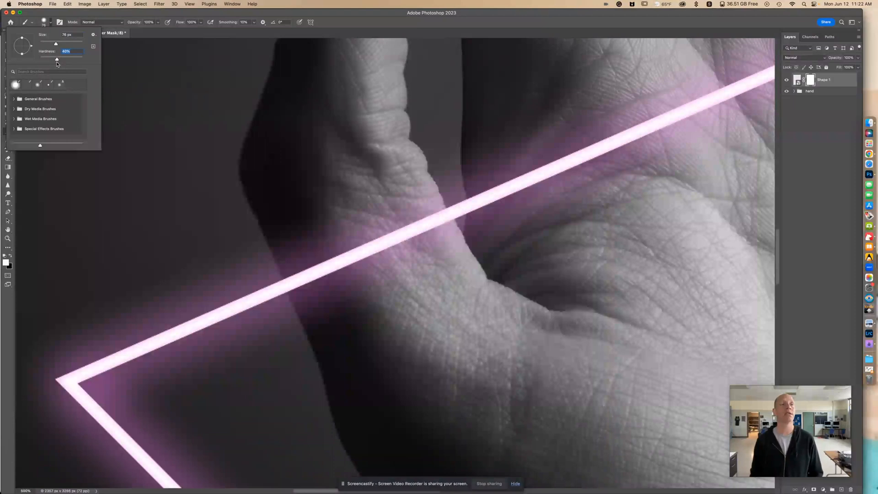
pyautogui.moveTo(56, 61); pyautogui.dragTo(58, 60)
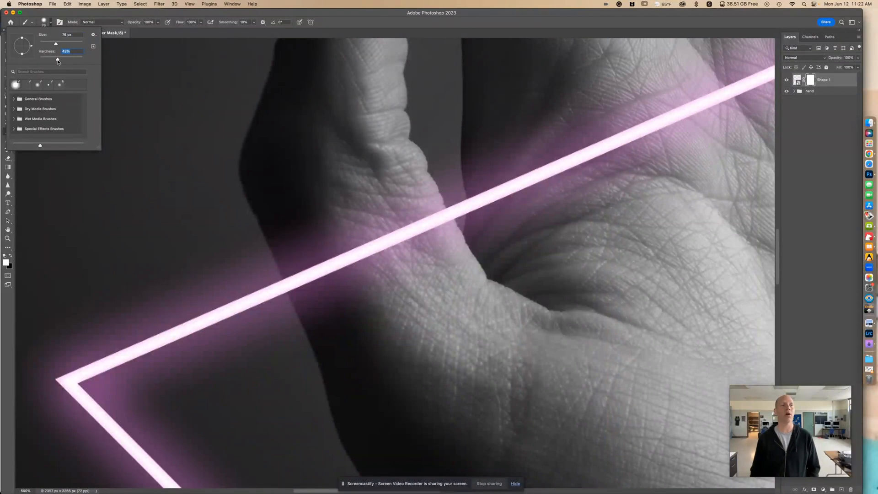
pyautogui.moveTo(56, 59); pyautogui.dragTo(82, 59)
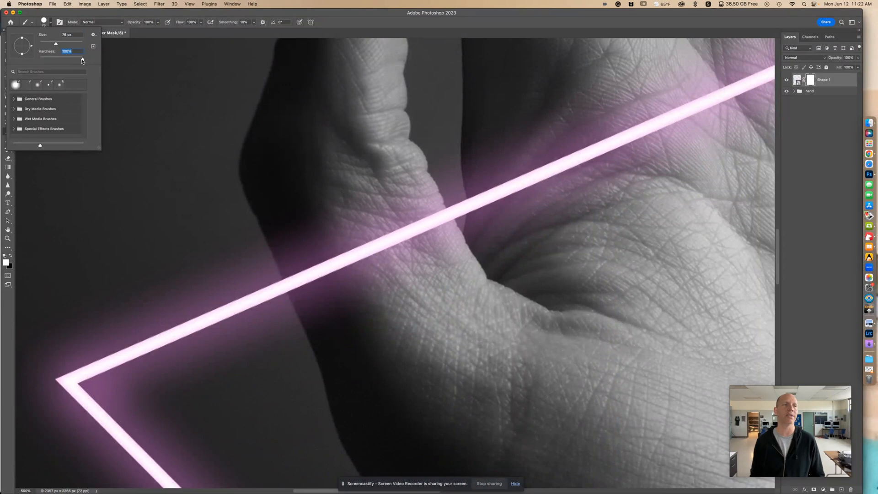
pyautogui.moveTo(84, 44); pyautogui.dragTo(61, 44)
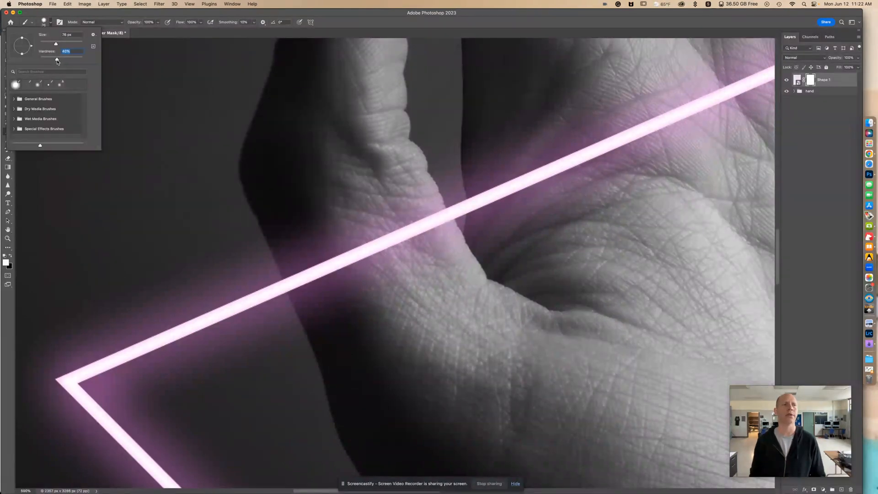
pyautogui.moveTo(395, 224)
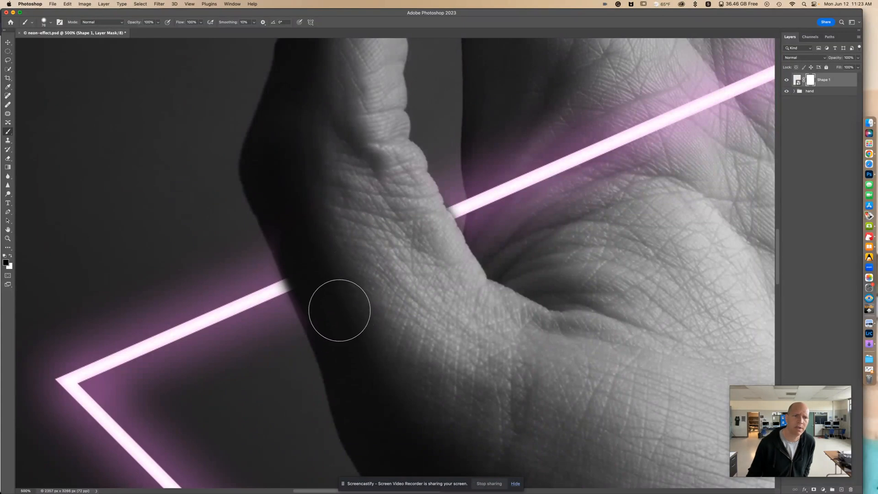
pyautogui.moveTo(368, 245)
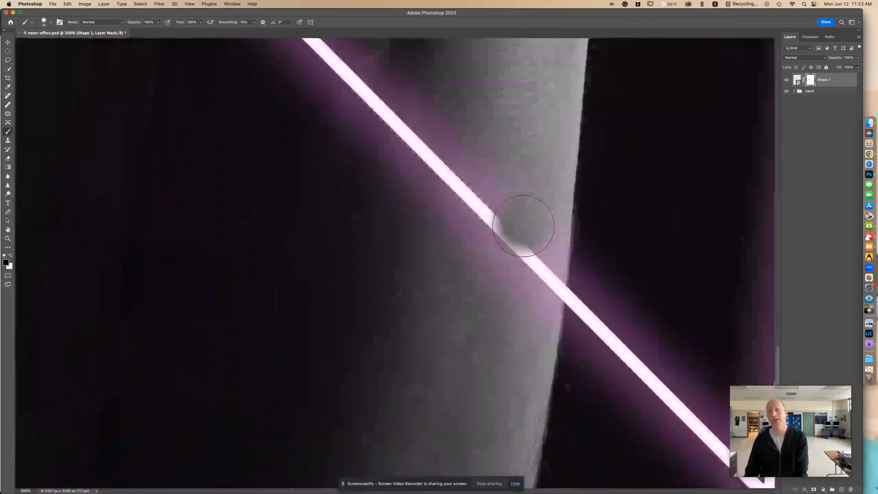
# Paint black on the mask to hide the neon line across the wrist and hand edge.
pyautogui.moveTo(523, 226); pyautogui.dragTo(535, 232)
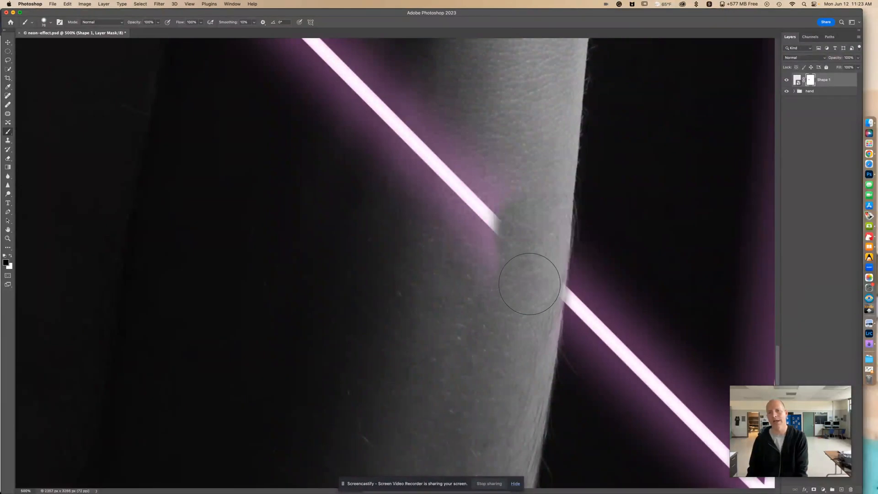
pyautogui.moveTo(529, 283); pyautogui.dragTo(490, 191)
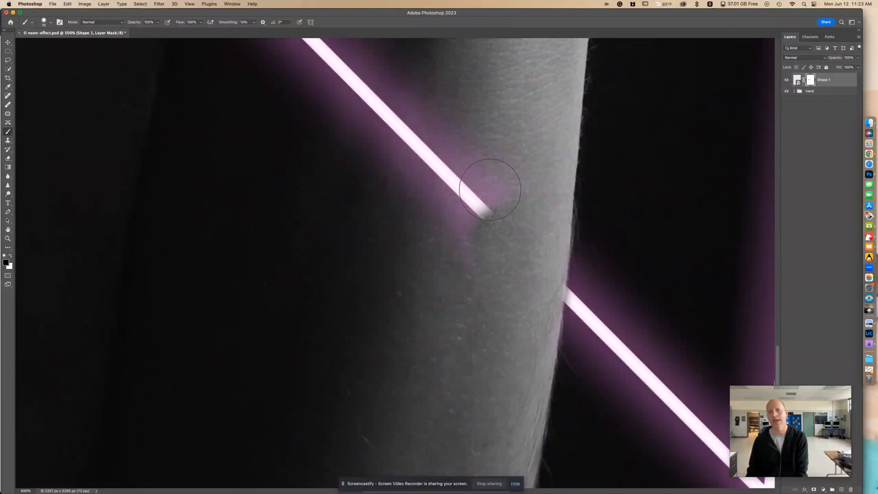
pyautogui.moveTo(490, 190); pyautogui.dragTo(448, 126)
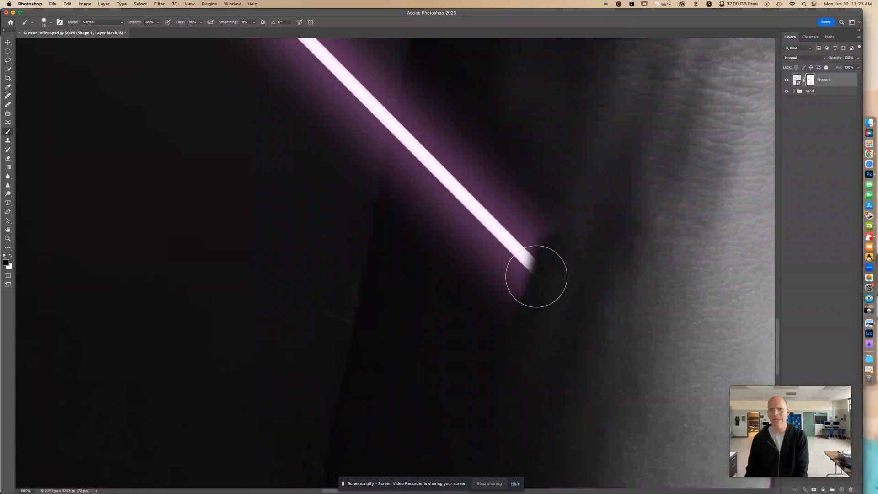
pyautogui.moveTo(535, 276); pyautogui.dragTo(448, 182)
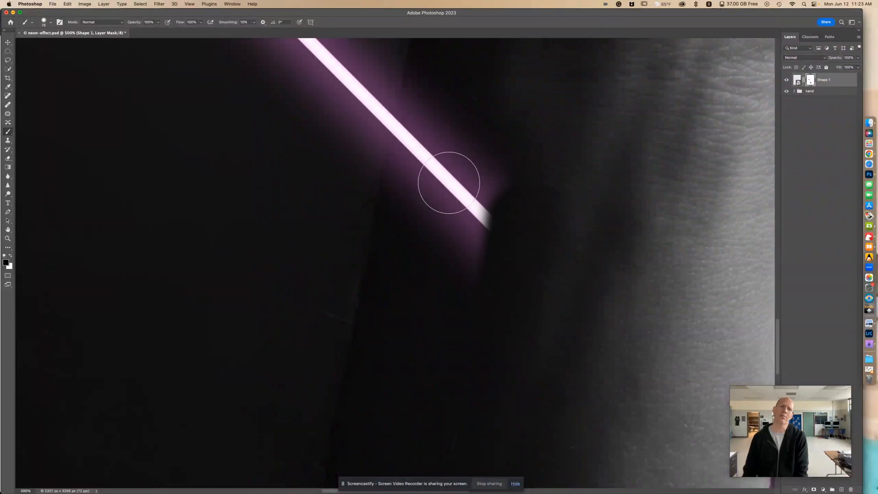
pyautogui.moveTo(411, 256)
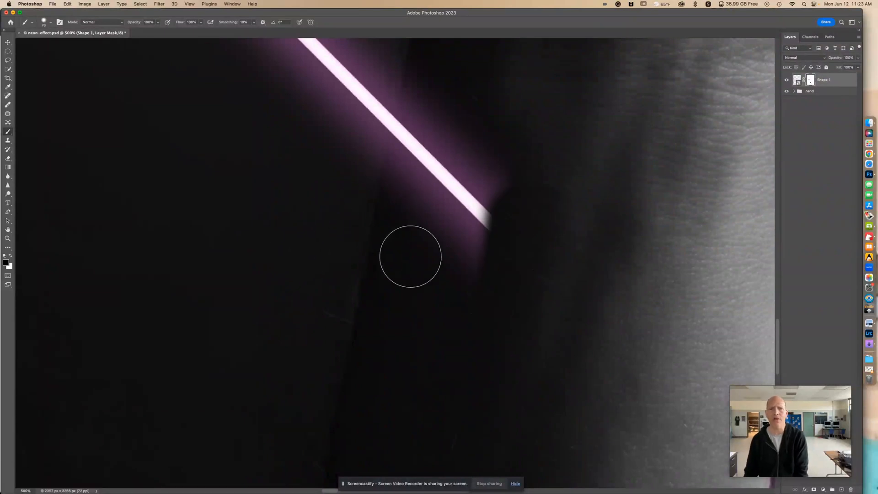
pyautogui.moveTo(422, 241)
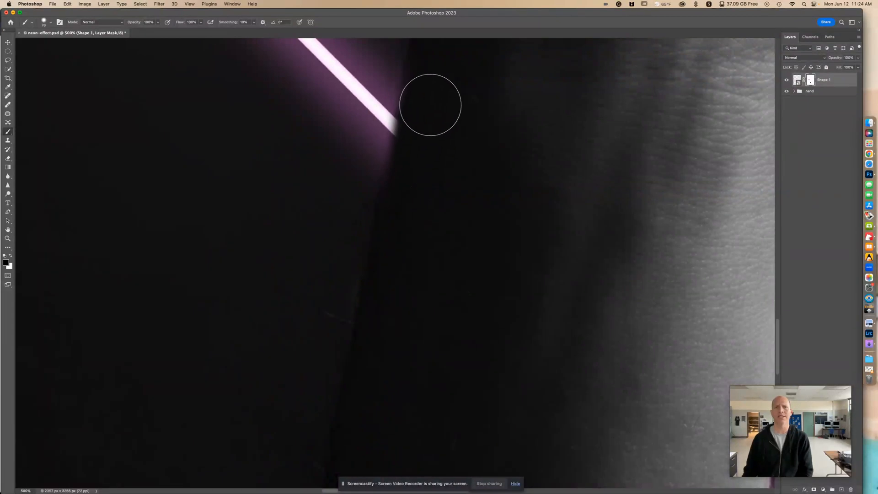
pyautogui.moveTo(408, 218)
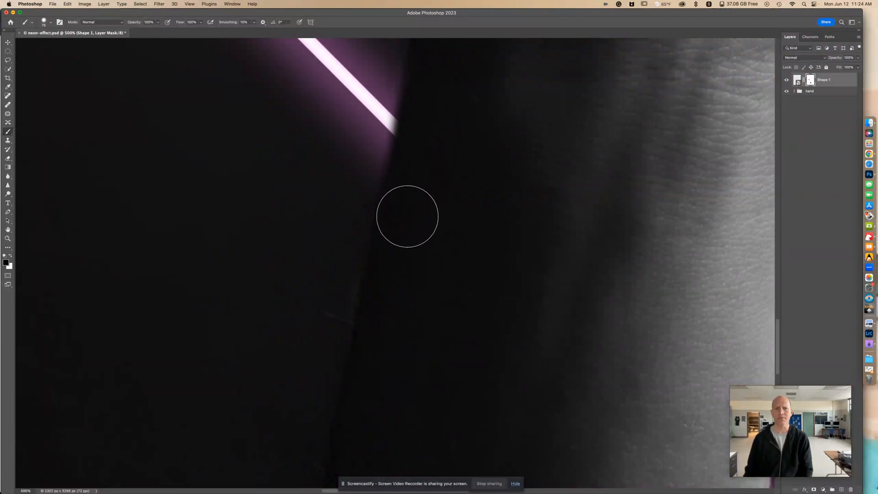
pyautogui.moveTo(587, 232)
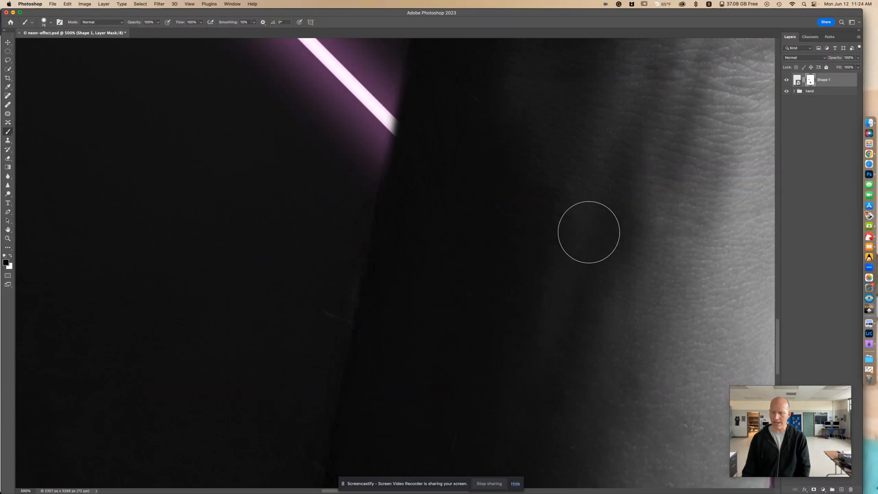
pyautogui.moveTo(591, 235)
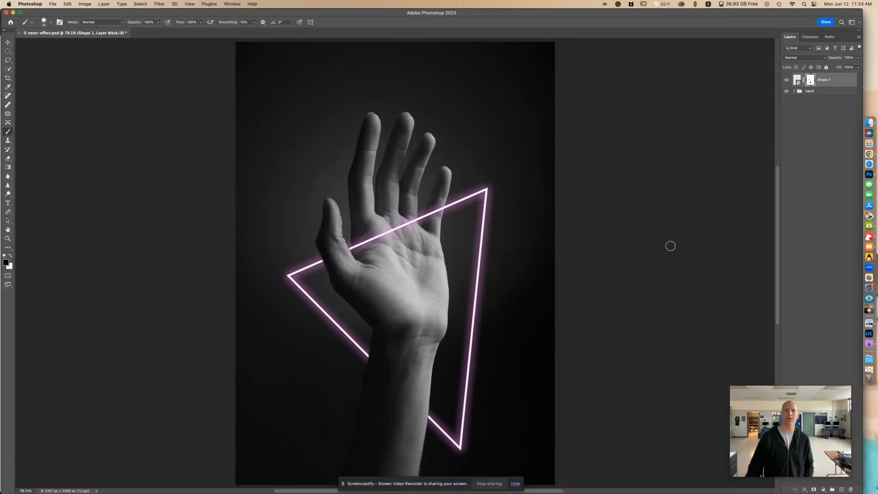
pyautogui.moveTo(489, 245)
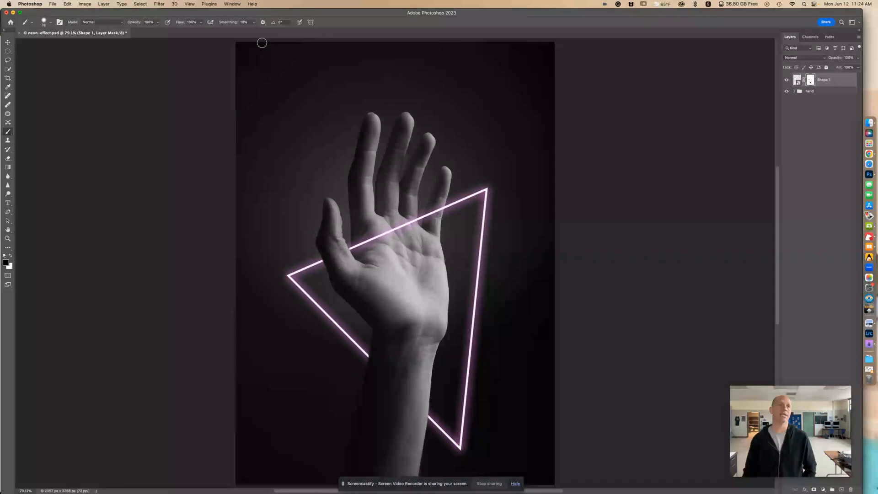
pyautogui.moveTo(759, 50)
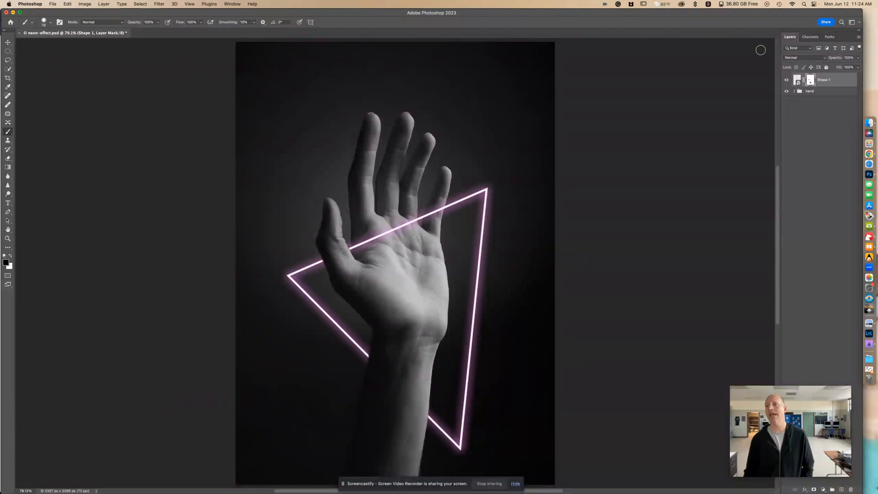
pyautogui.moveTo(811, 78)
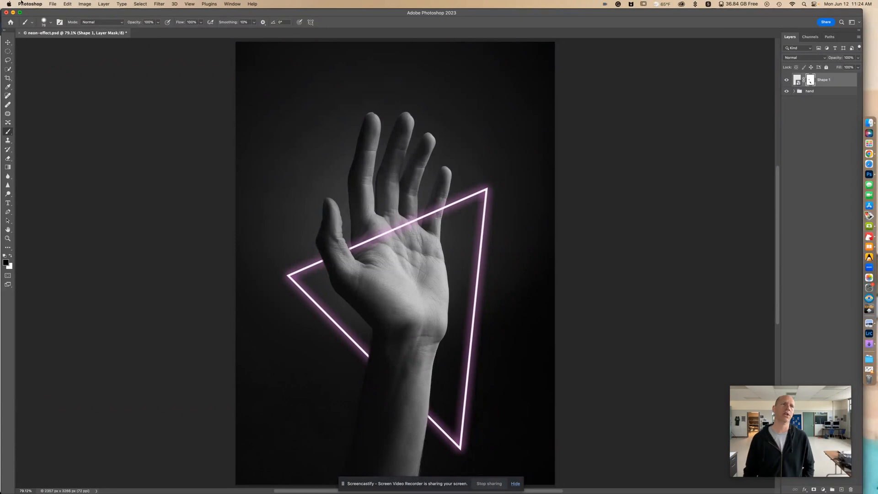
# Start saving a copy of the finished composition.
pyautogui.click(52, 3)
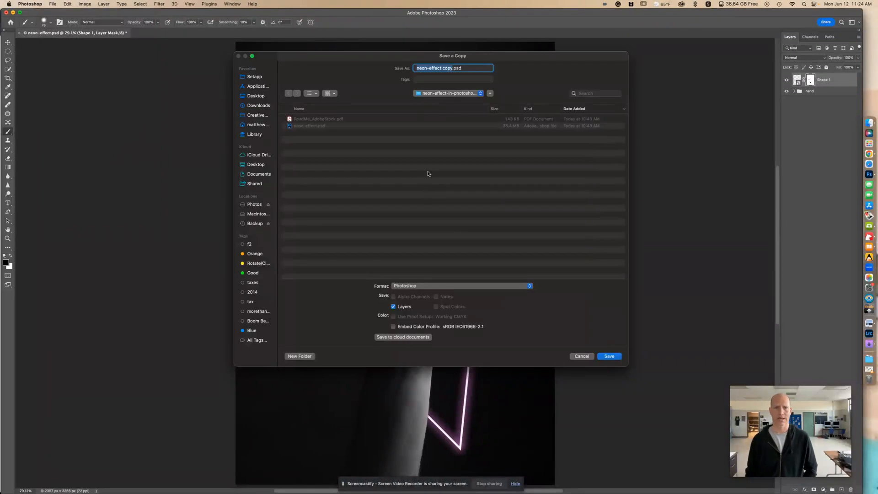
# Save the neon hand image as a JPEG copy in Downloads with default quality settings.
pyautogui.click(460, 285)
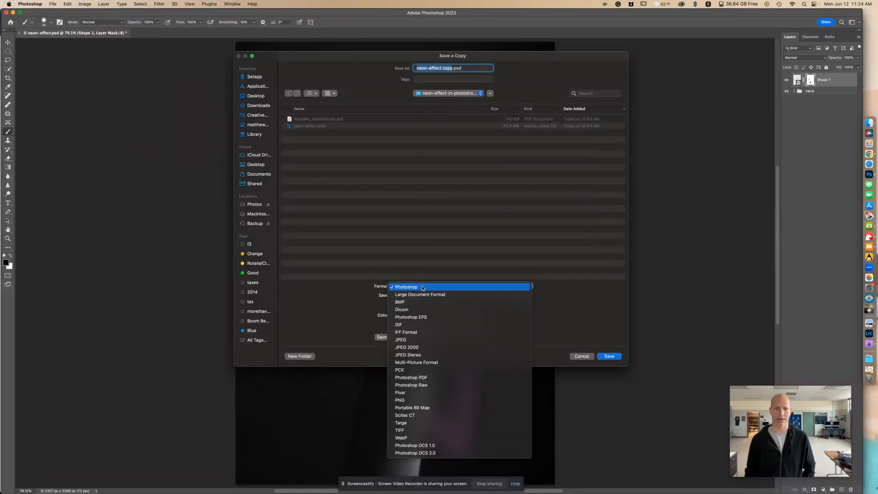
pyautogui.click(400, 339)
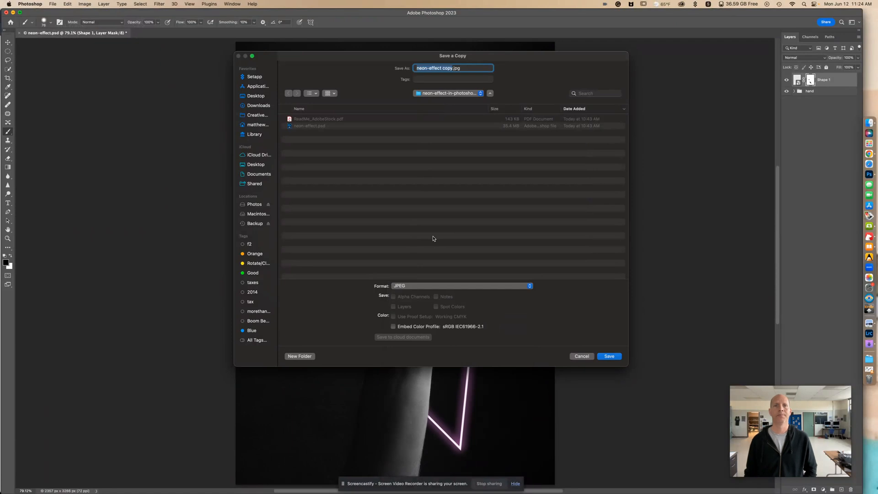
pyautogui.moveTo(255, 118)
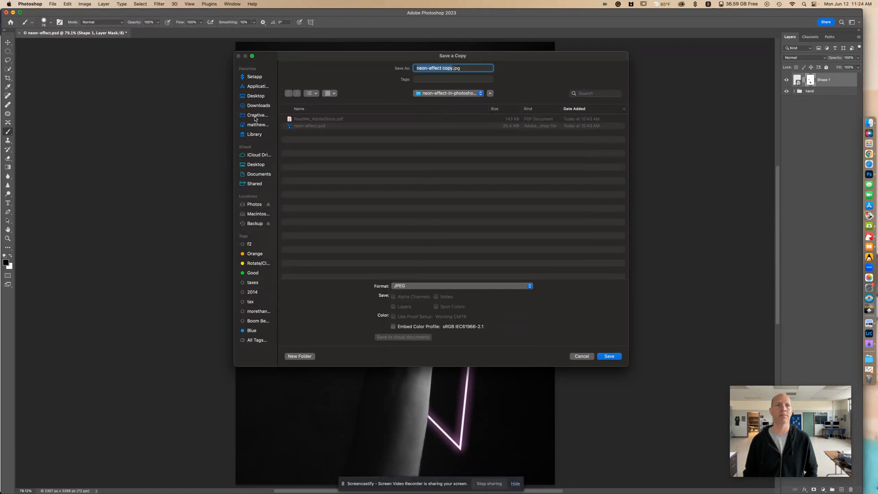
pyautogui.click(258, 106)
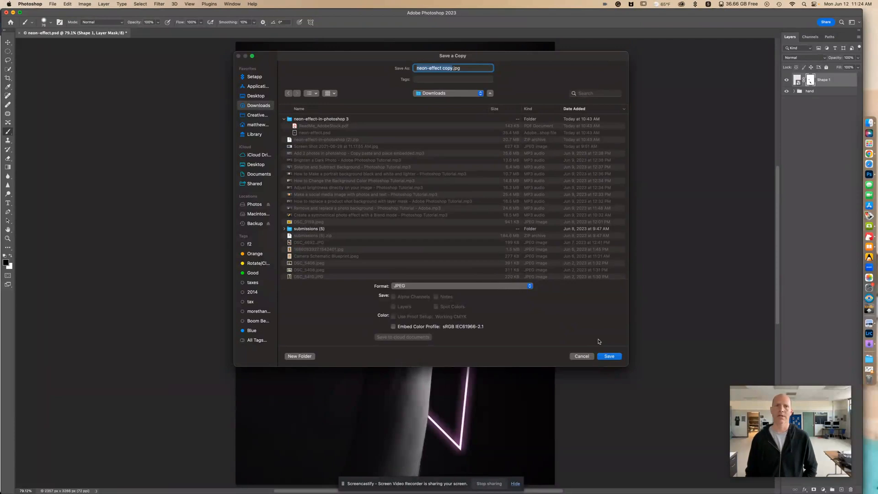
pyautogui.click(609, 356)
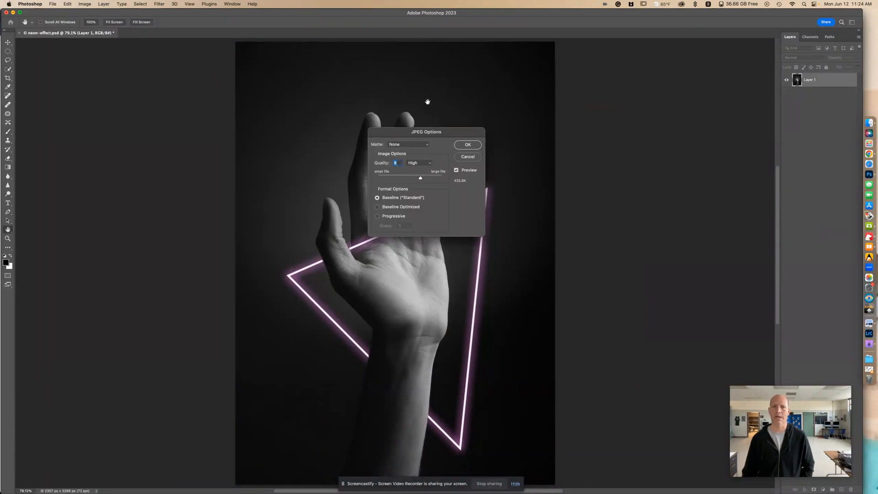
pyautogui.click(467, 145)
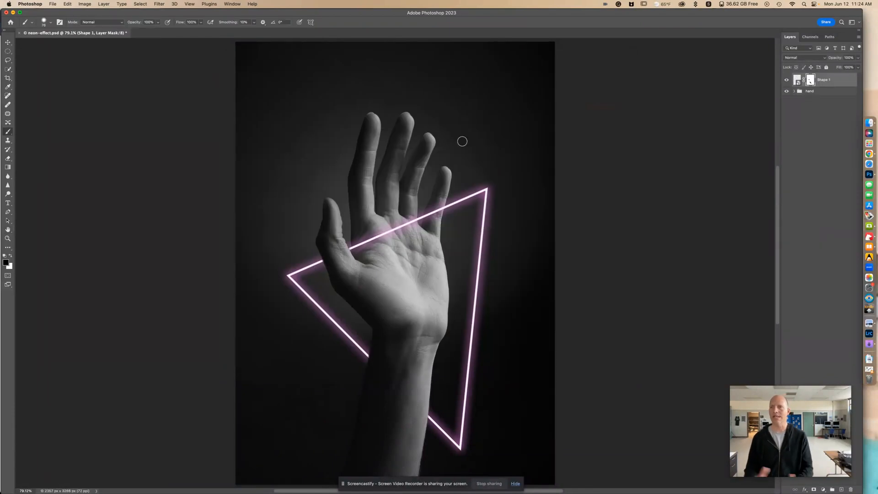